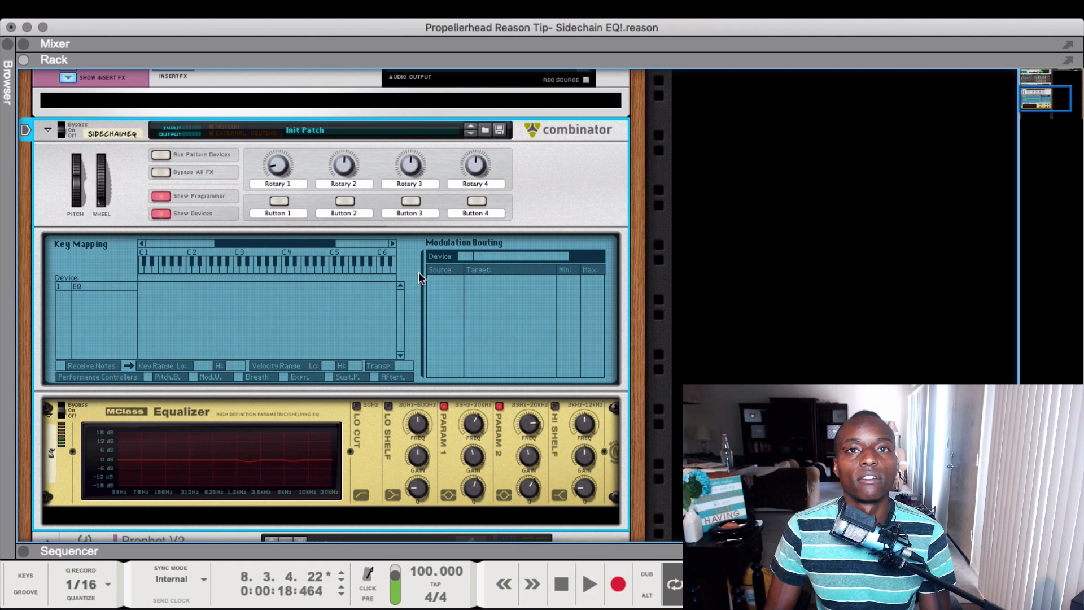
pyautogui.moveTo(285, 427)
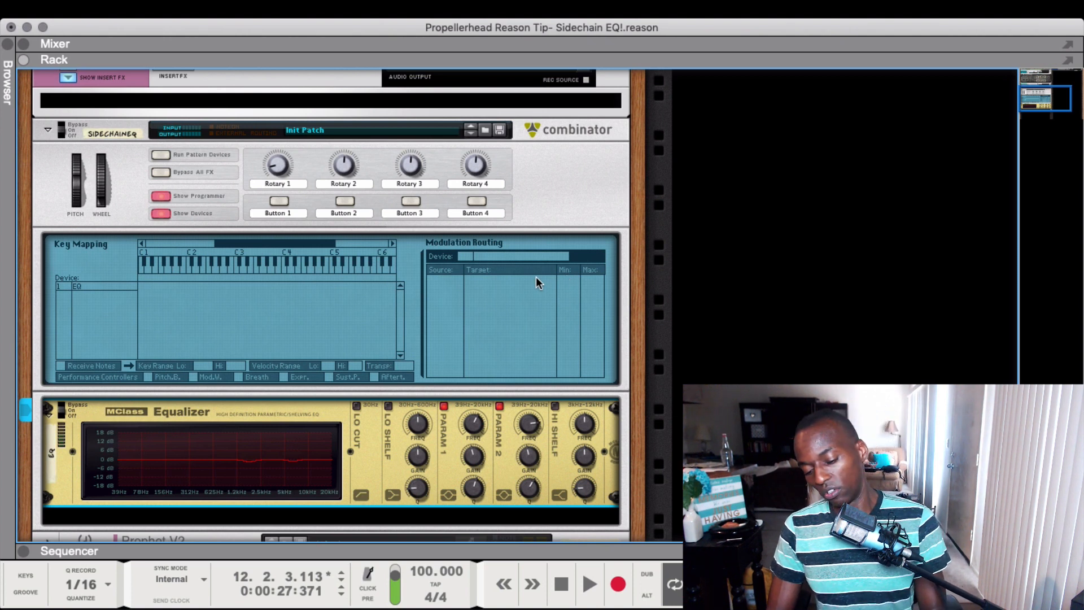
pyautogui.moveTo(542, 215)
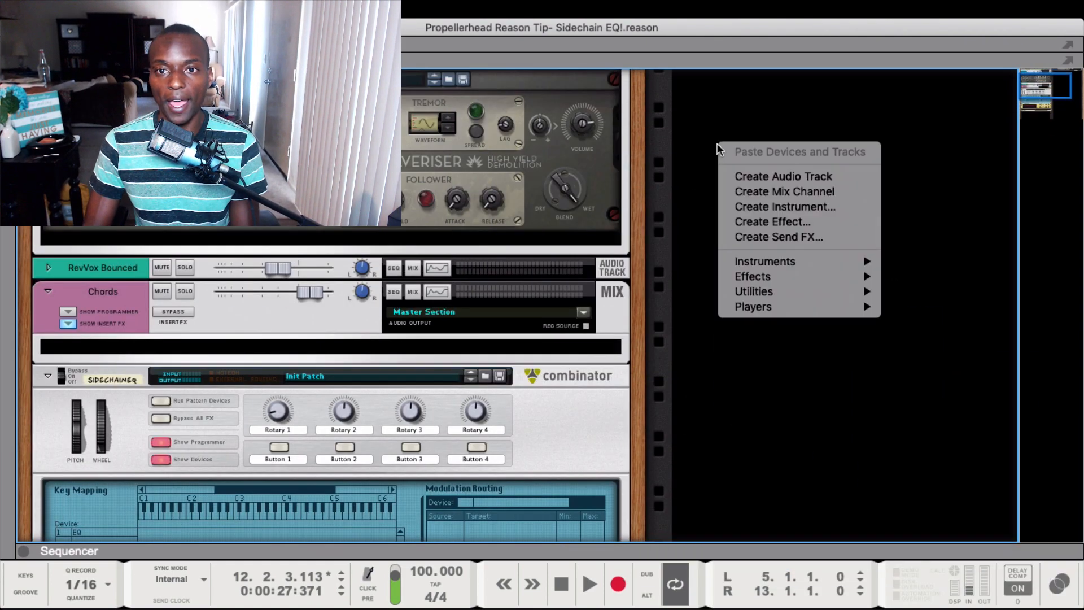
pyautogui.moveTo(793, 192)
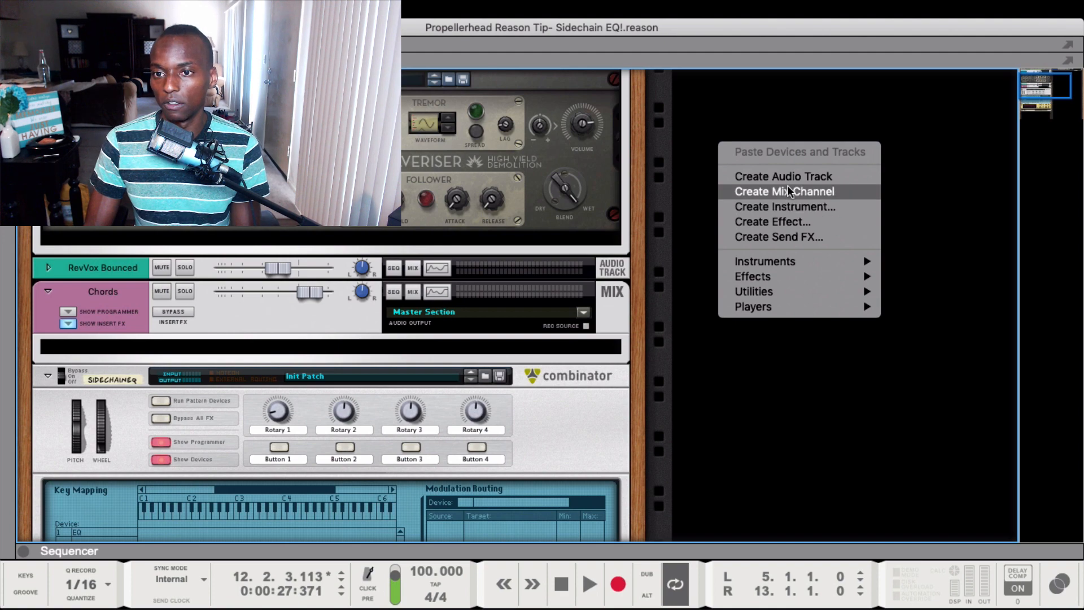
# - Dismiss the rack menu, unfold Audio Track 1, and hide the SidechainEQ programmer
pyautogui.click(777, 176)
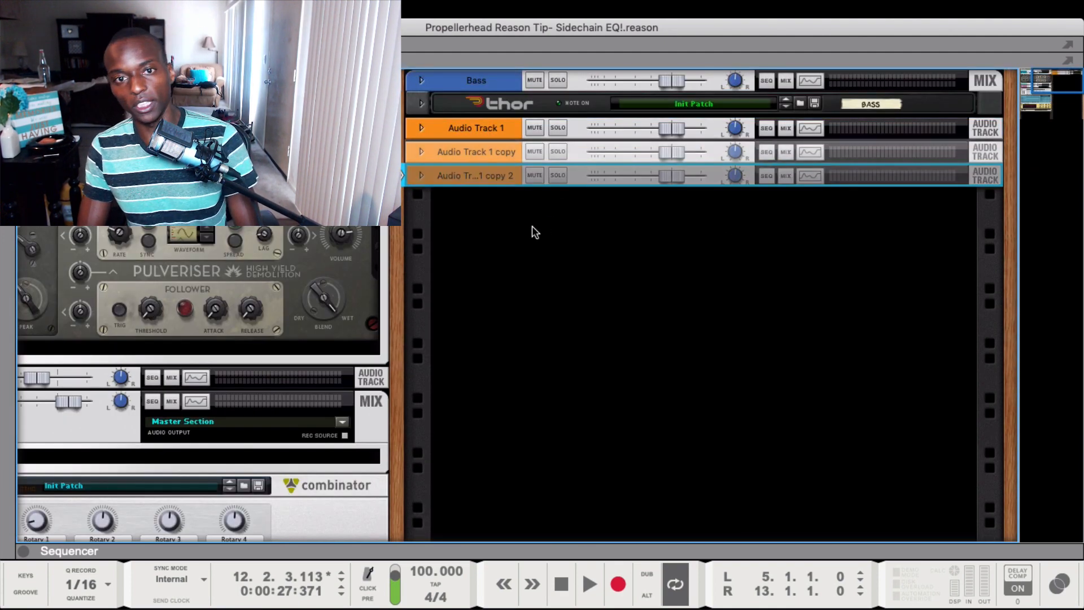
pyautogui.click(424, 127)
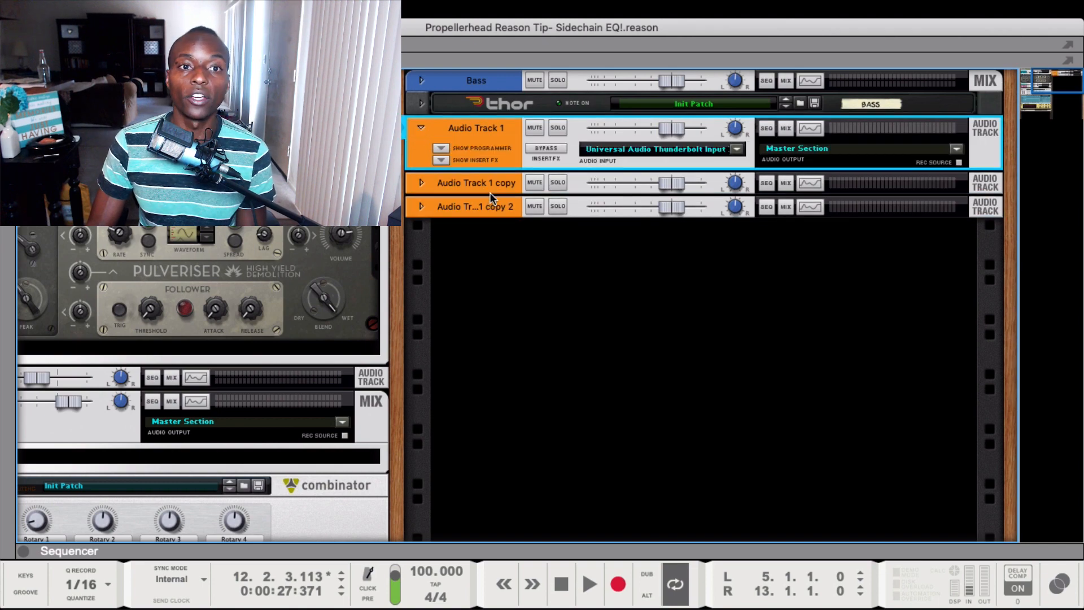
pyautogui.click(476, 182)
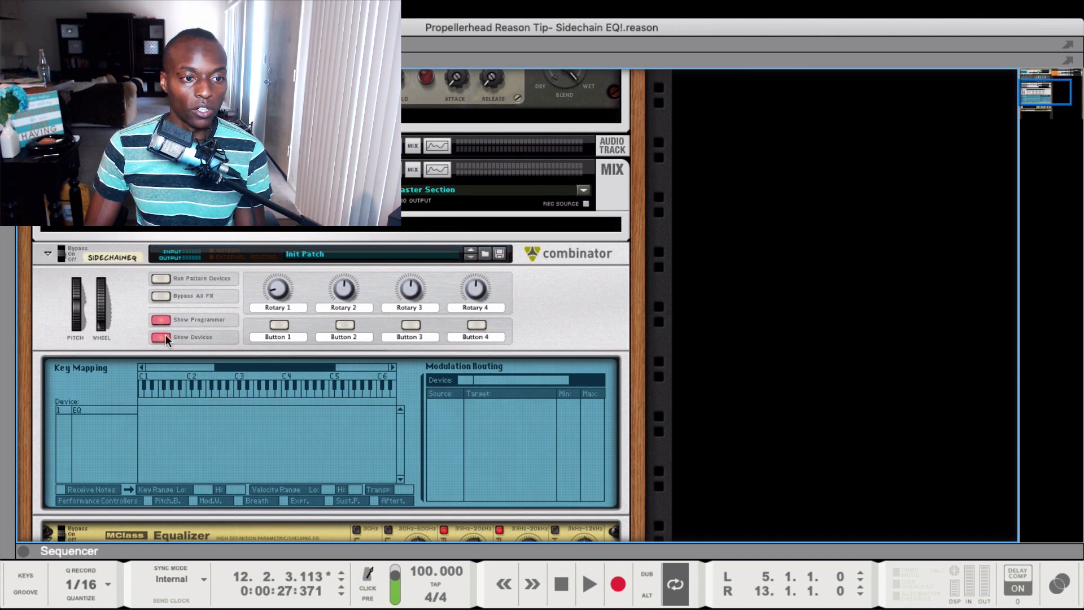
pyautogui.click(162, 337)
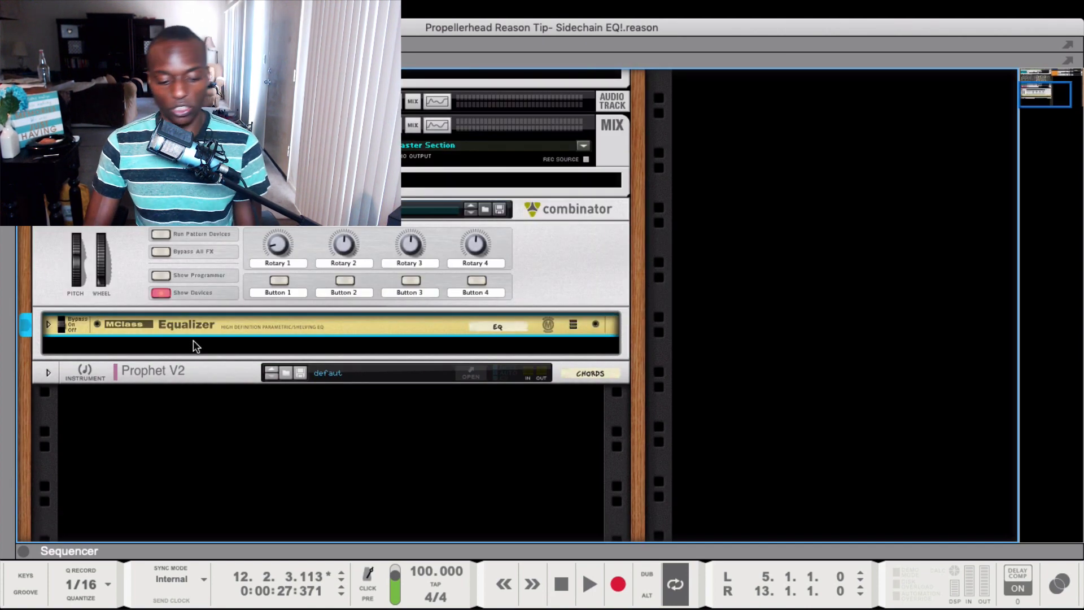
pyautogui.press('Tab')
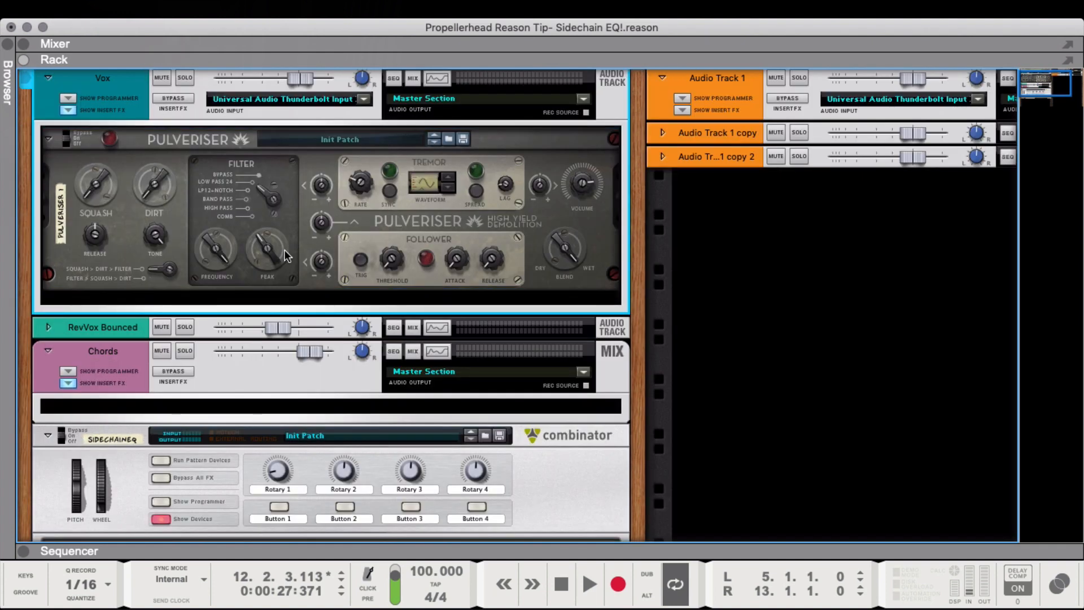
pyautogui.moveTo(436, 398)
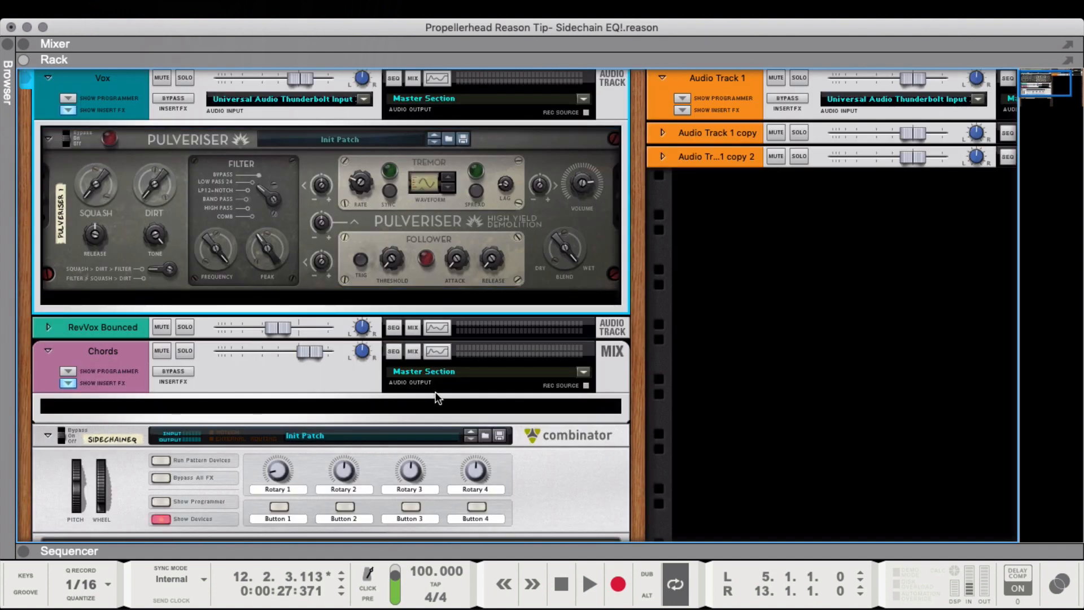
pyautogui.scroll(-3)
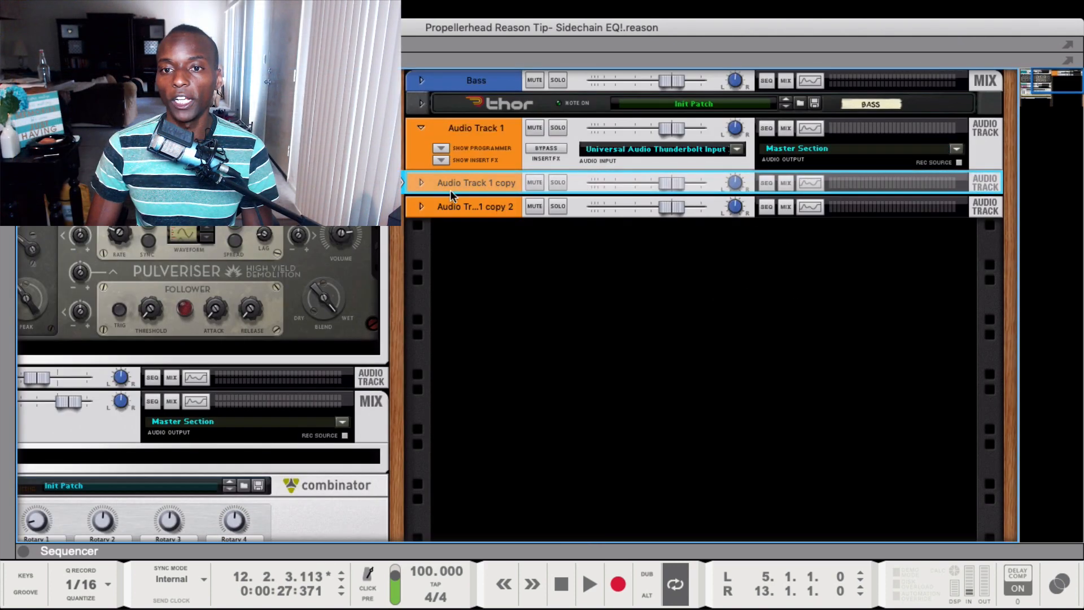
# - Unfold Audio Track 1 copy and bring up options for its copied Prophet V2
pyautogui.click(420, 182)
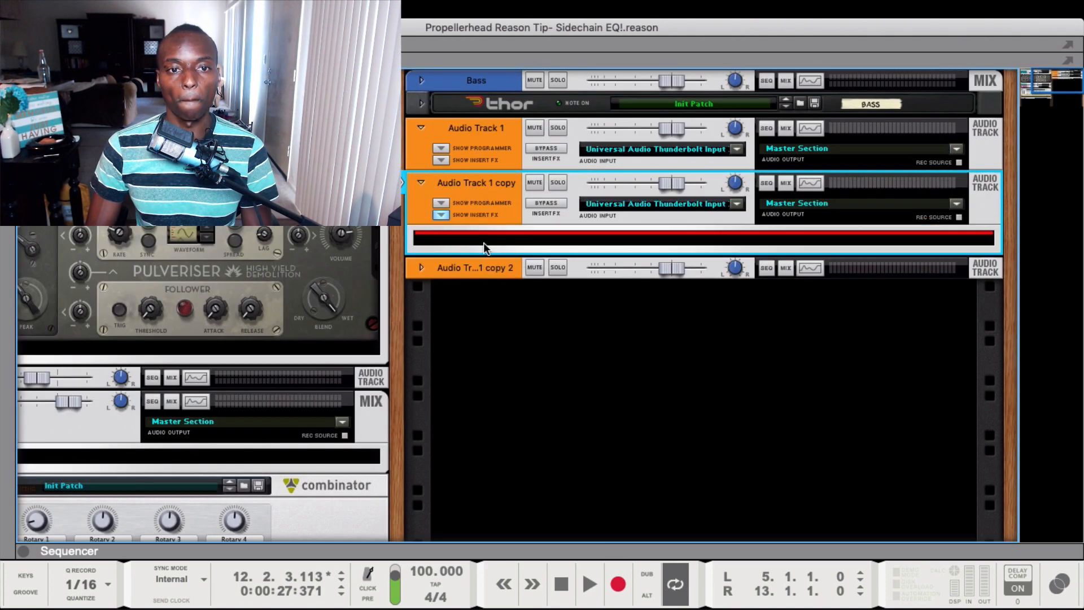
pyautogui.rightClick(484, 246)
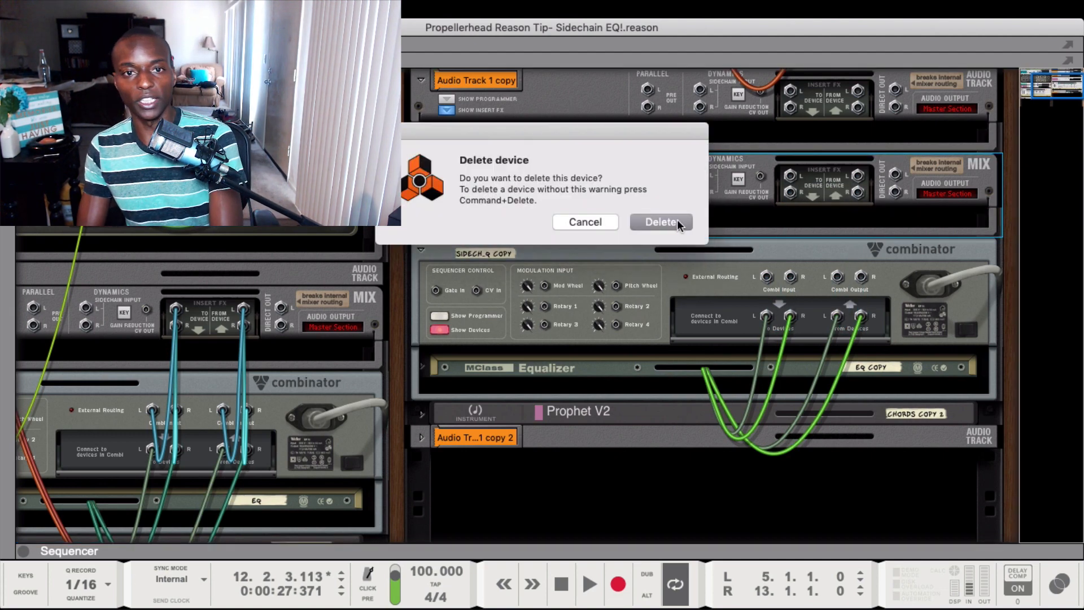
# - Confirm deleting the Prophet V2 copy and add SIDECH.COPY 1 holding EQ COPY 1
pyautogui.click(660, 221)
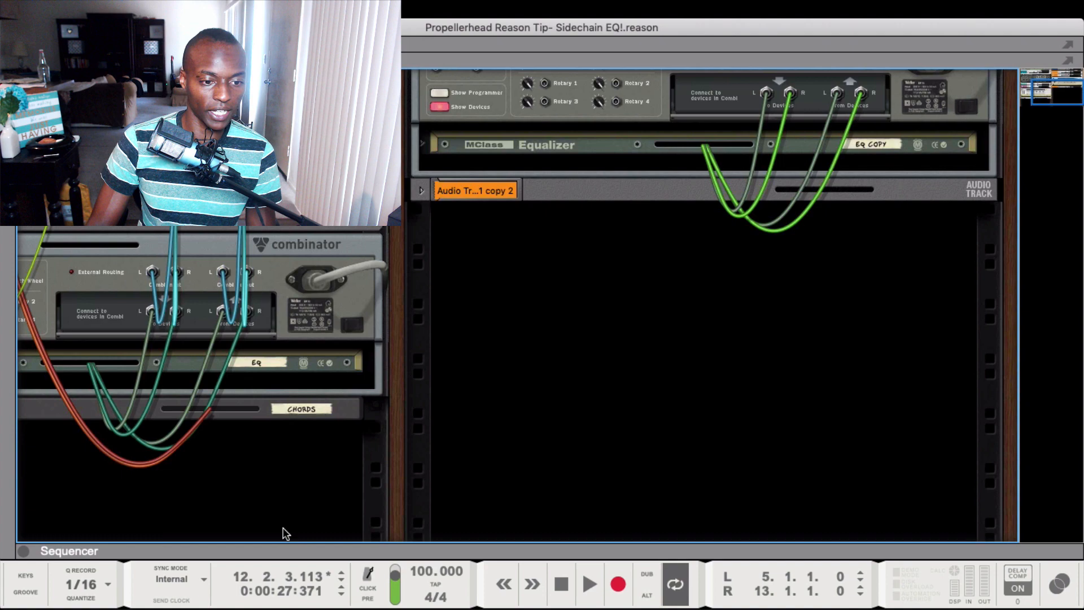
pyautogui.click(302, 408)
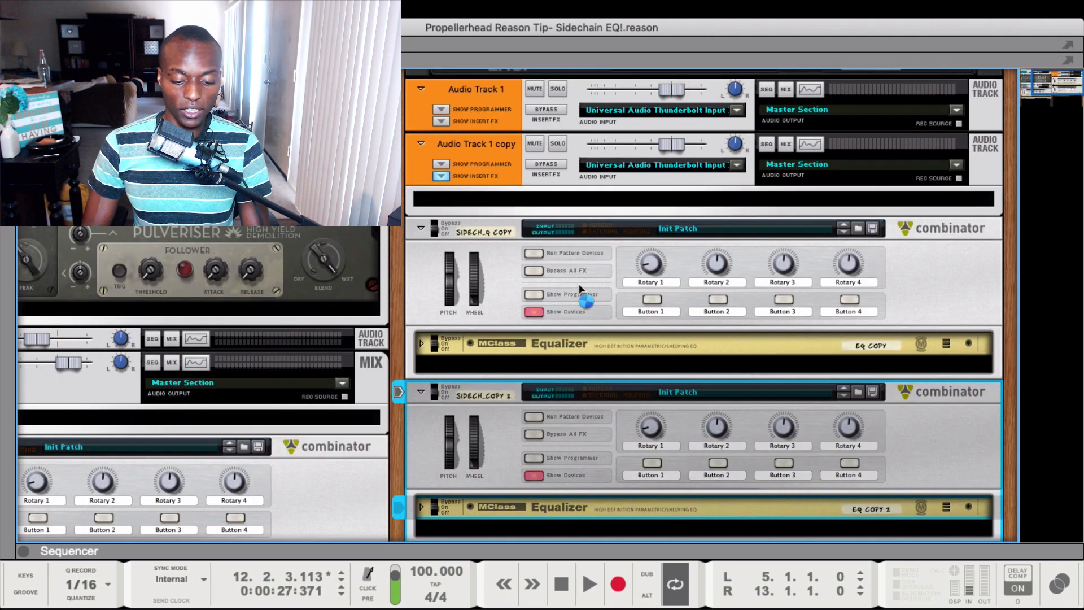
# - Scroll the rack down to the original SidechainEQ Combinator and its Equalizer
pyautogui.scroll(-3)
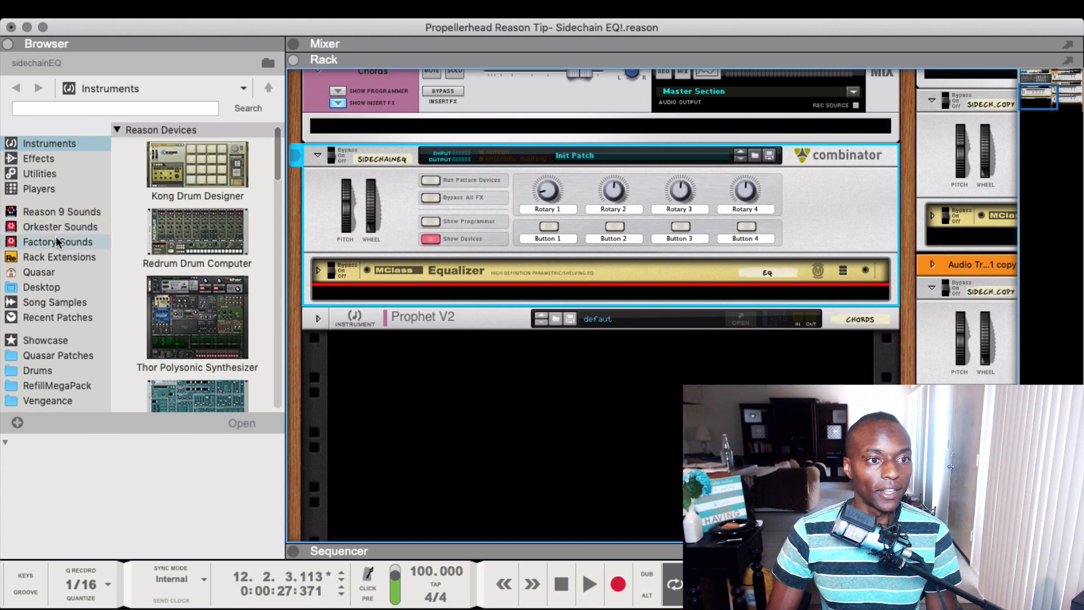
# - Add SPIDER CV 1, a Spider CV Merger & Splitter from Utilities, inside SidechainEQ
pyautogui.click(39, 173)
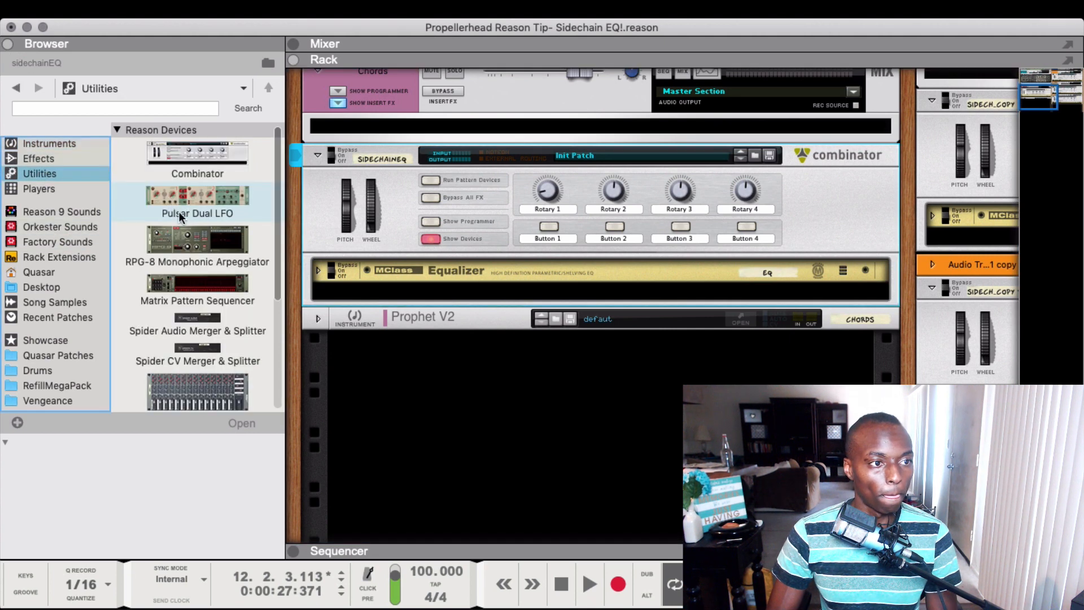
pyautogui.click(197, 349)
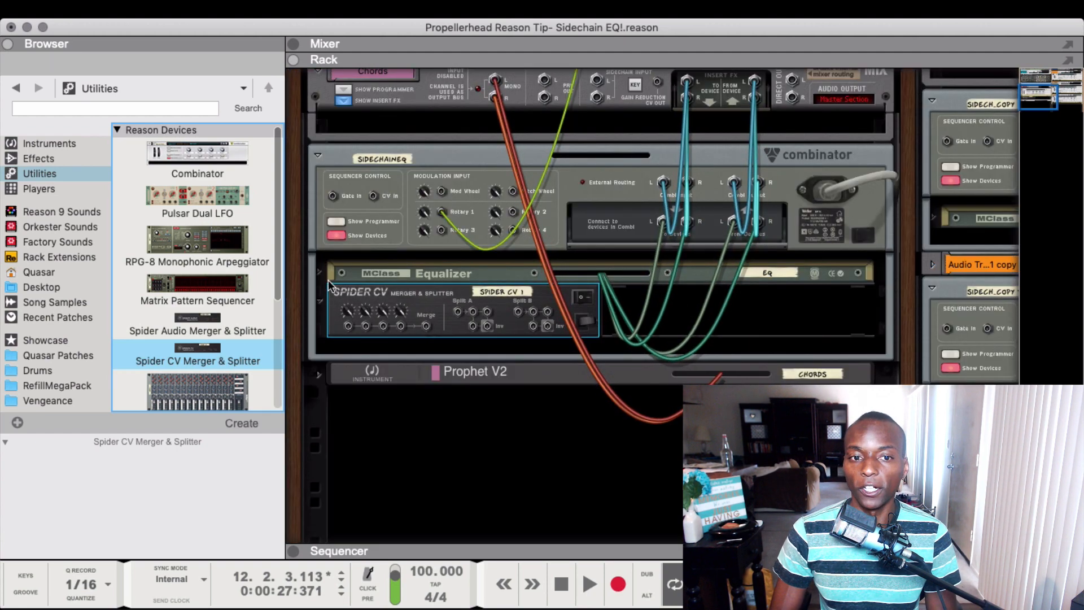
pyautogui.scroll(-3)
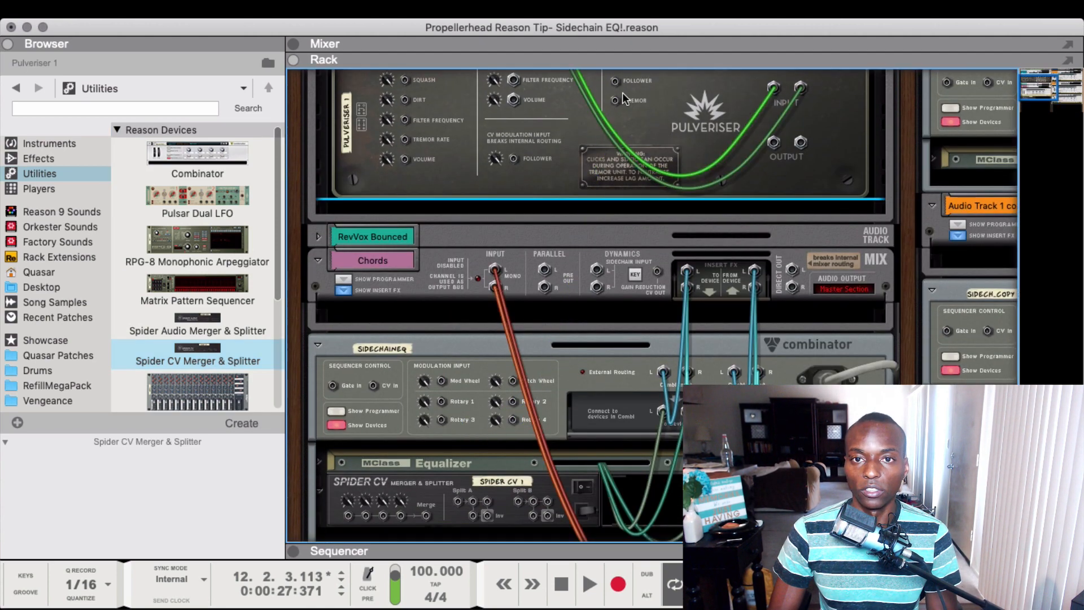
# - Scroll the rack down past the sidechain EQ Combinators and their MClass Equalizers
pyautogui.scroll(-3)
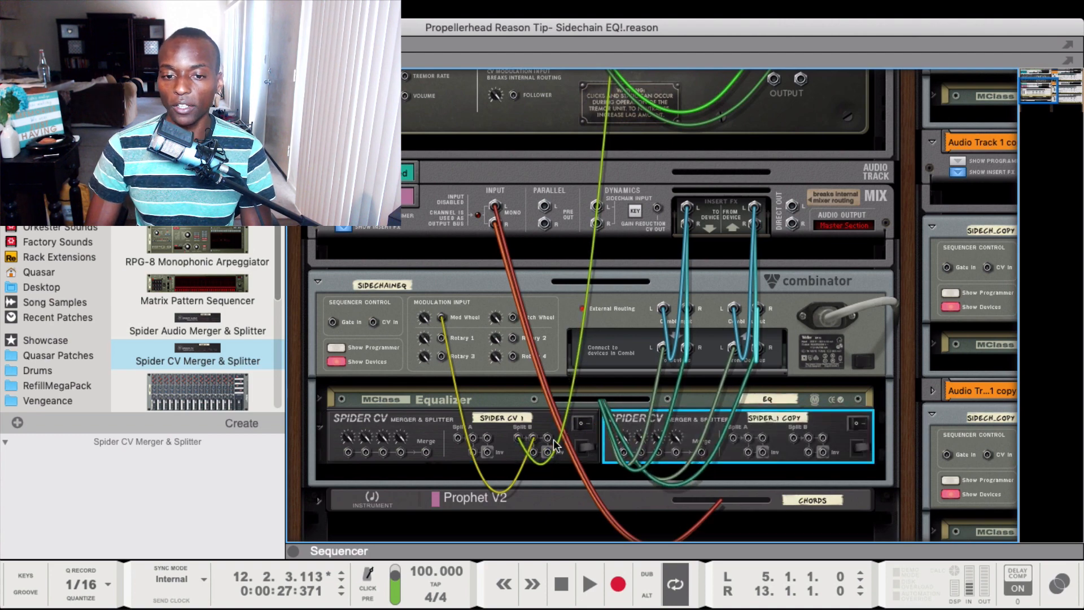
pyautogui.moveTo(550, 443)
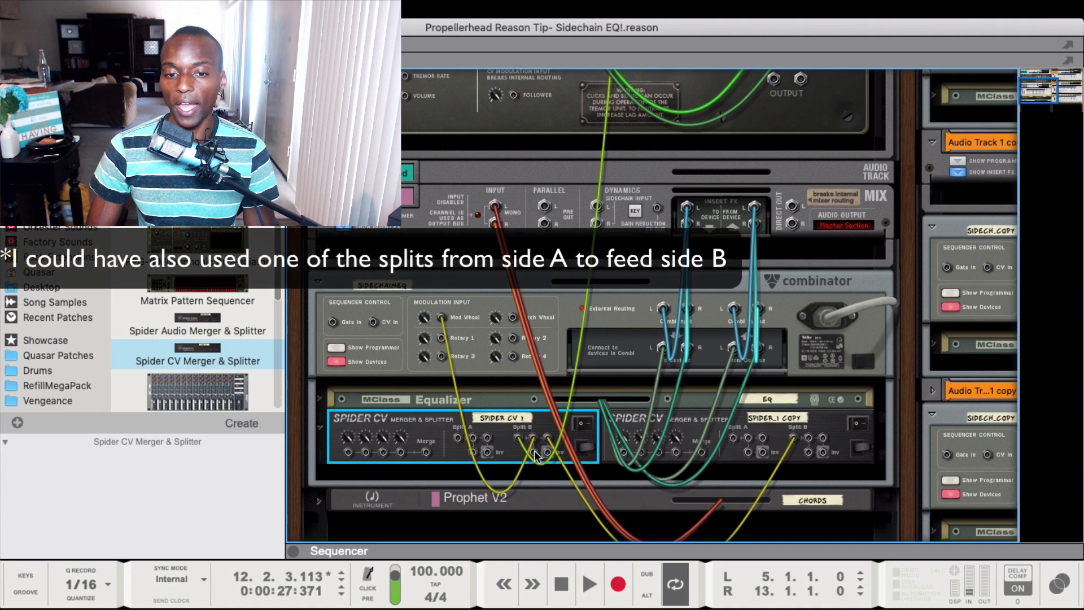
pyautogui.moveTo(814, 441)
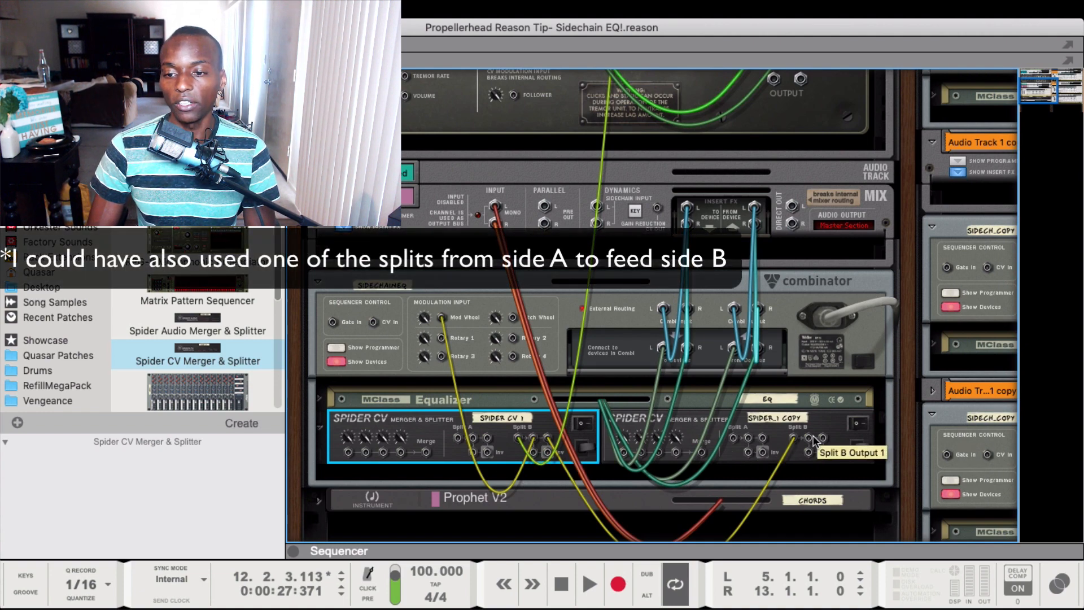
pyautogui.moveTo(789, 487)
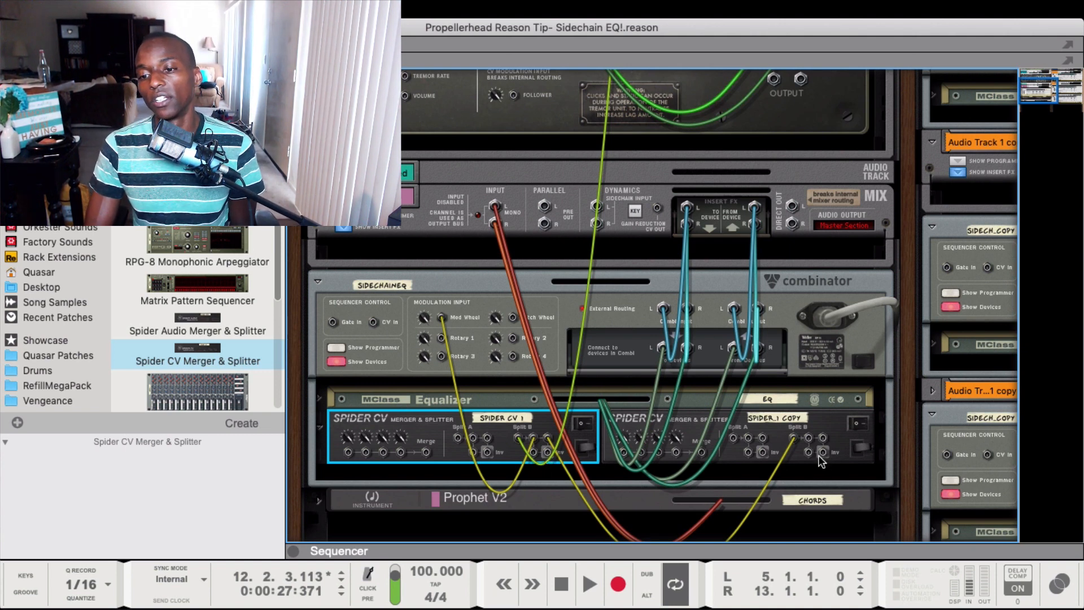
pyautogui.moveTo(822, 454)
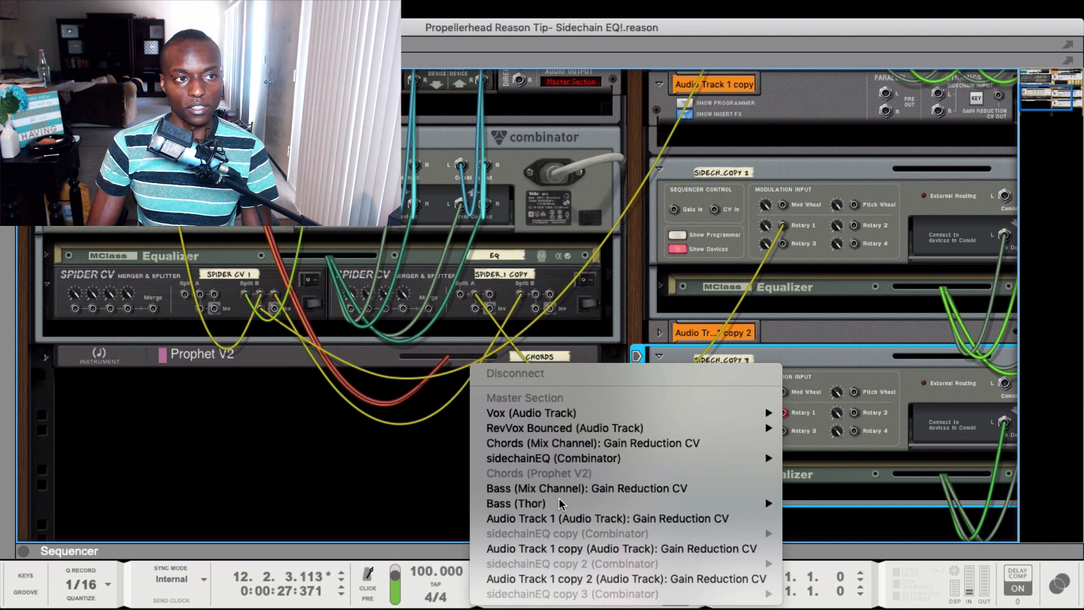
pyautogui.moveTo(554, 446)
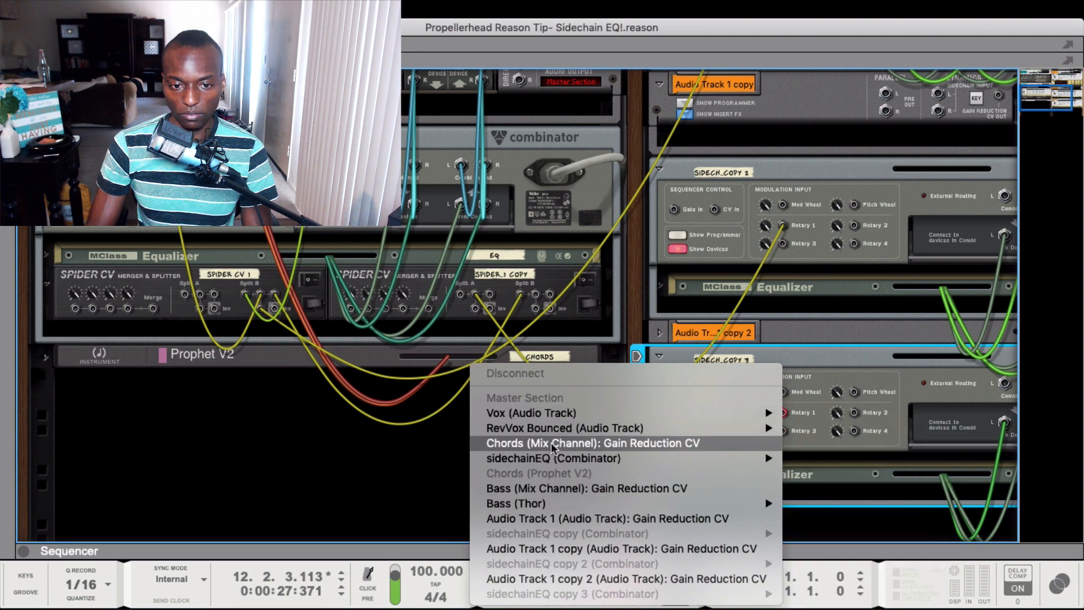
pyautogui.moveTo(553, 458)
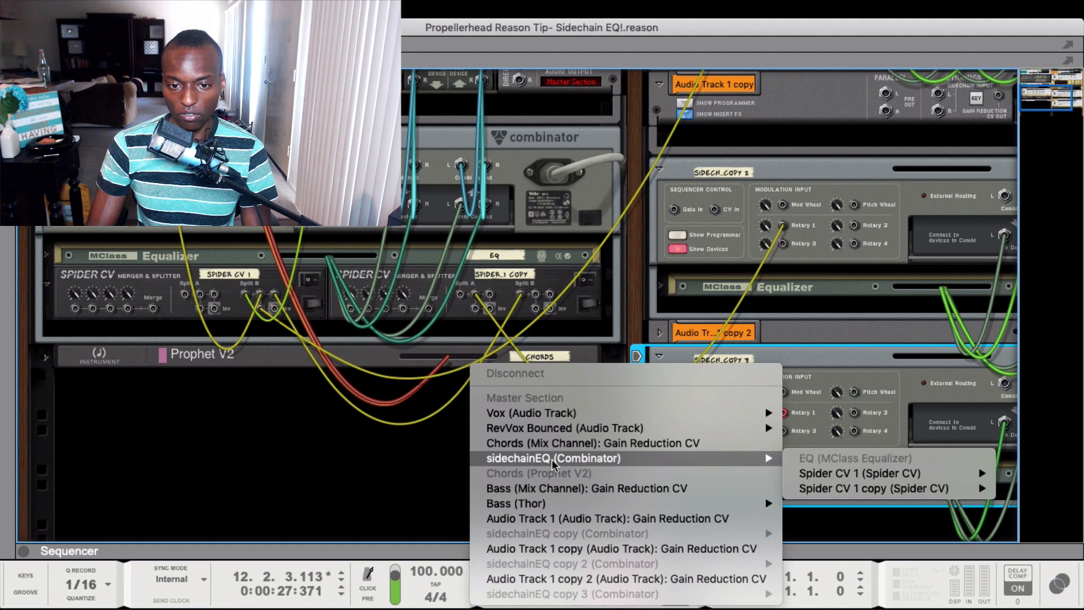
pyautogui.moveTo(841, 489)
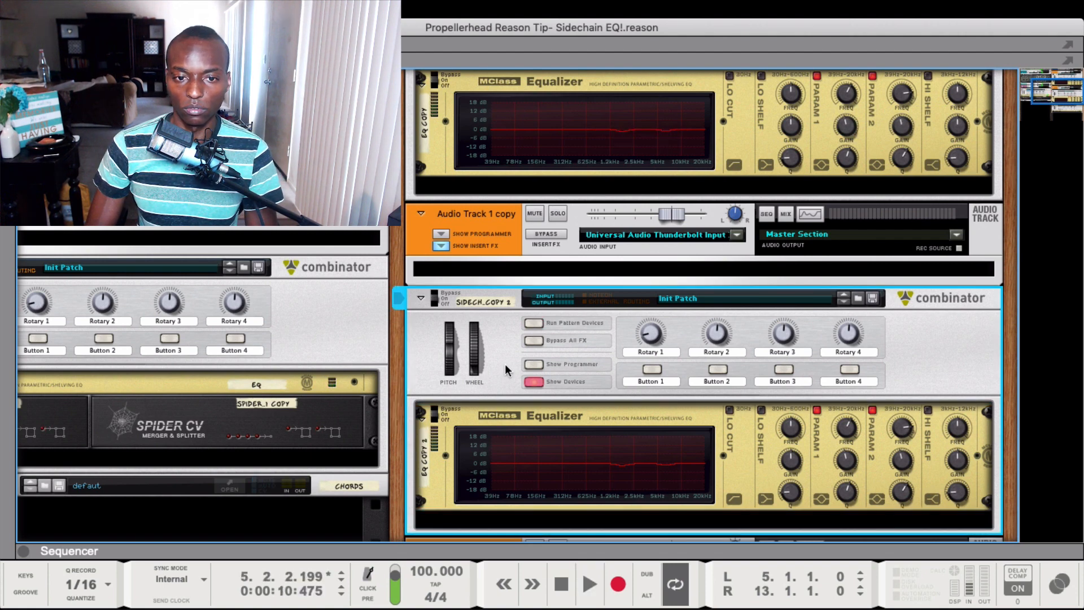
# - Flip the rack with Tab and scroll through the Spider CV cabling to the SIDECH_COPY Combinators
pyautogui.press('Tab')
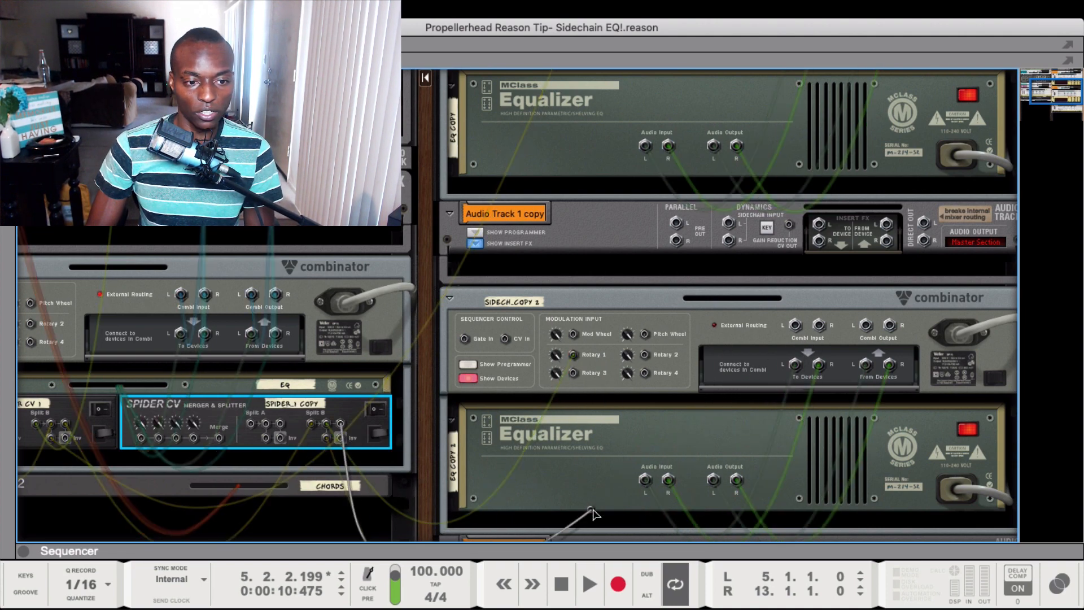
pyautogui.scroll(-3)
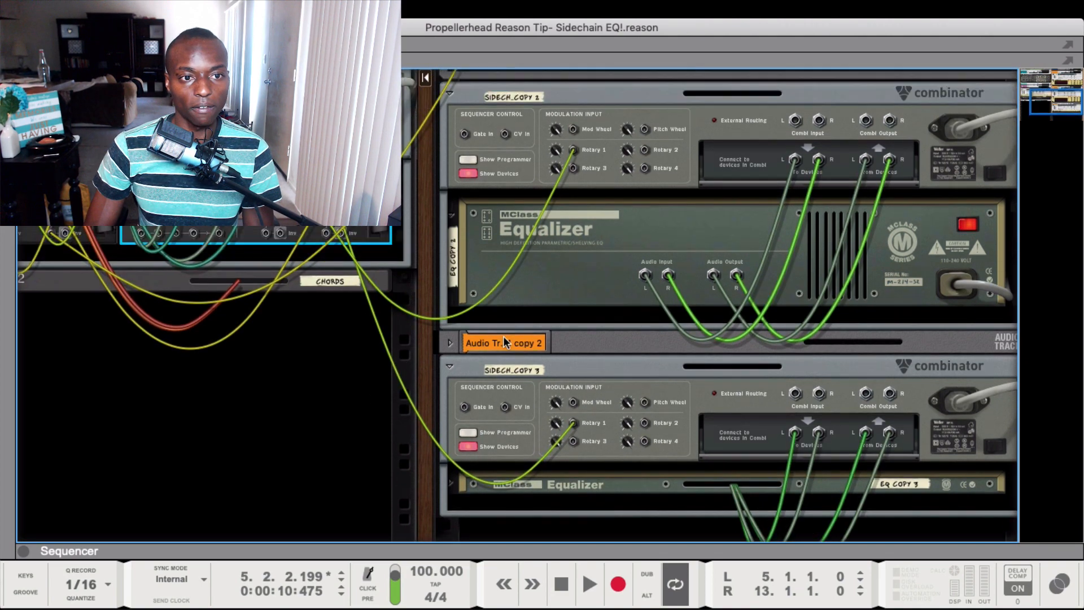
pyautogui.scroll(-3)
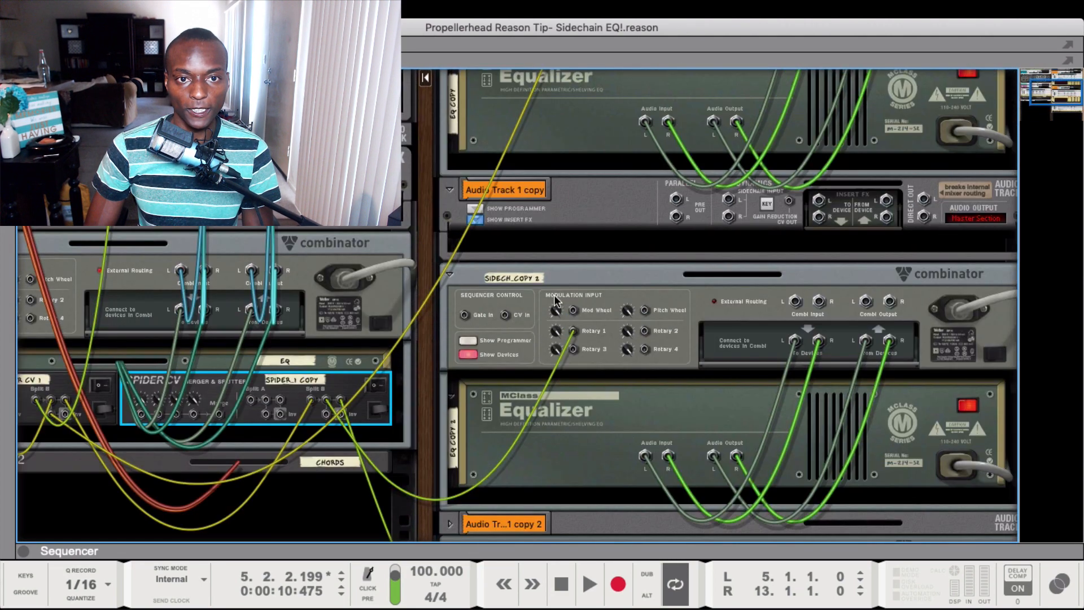
pyautogui.scroll(-3)
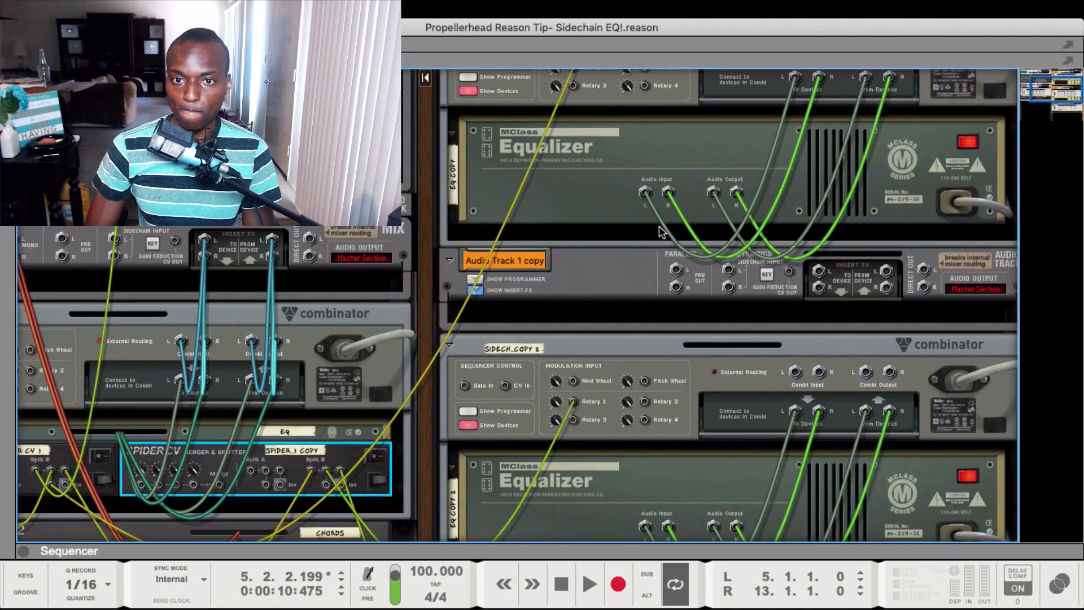
pyautogui.scroll(-3)
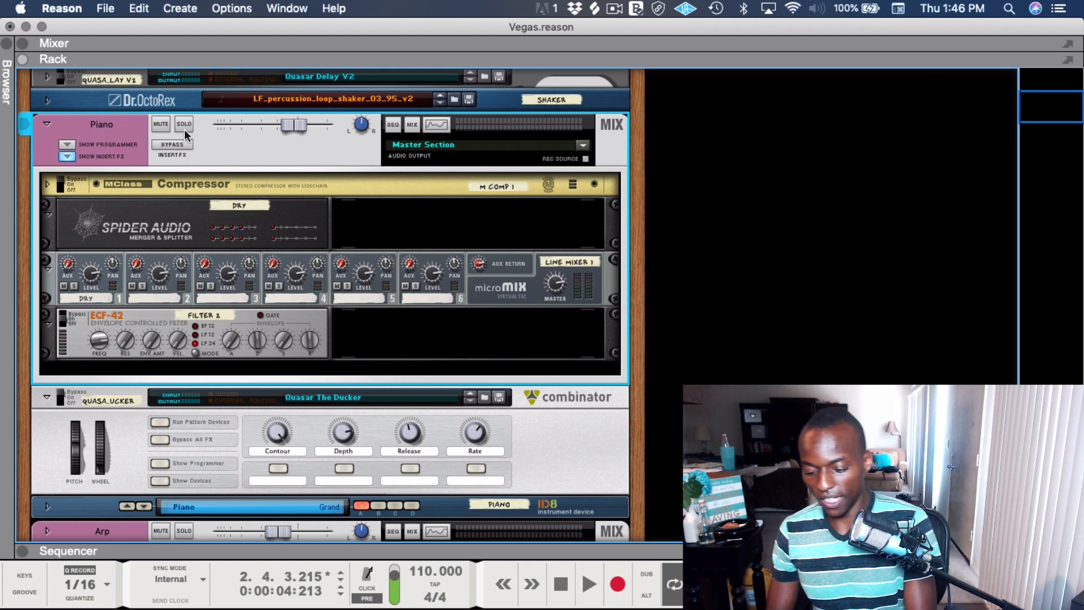
# - Open the Browser panel to reach the Quasar Patches folder
pyautogui.click(57, 75)
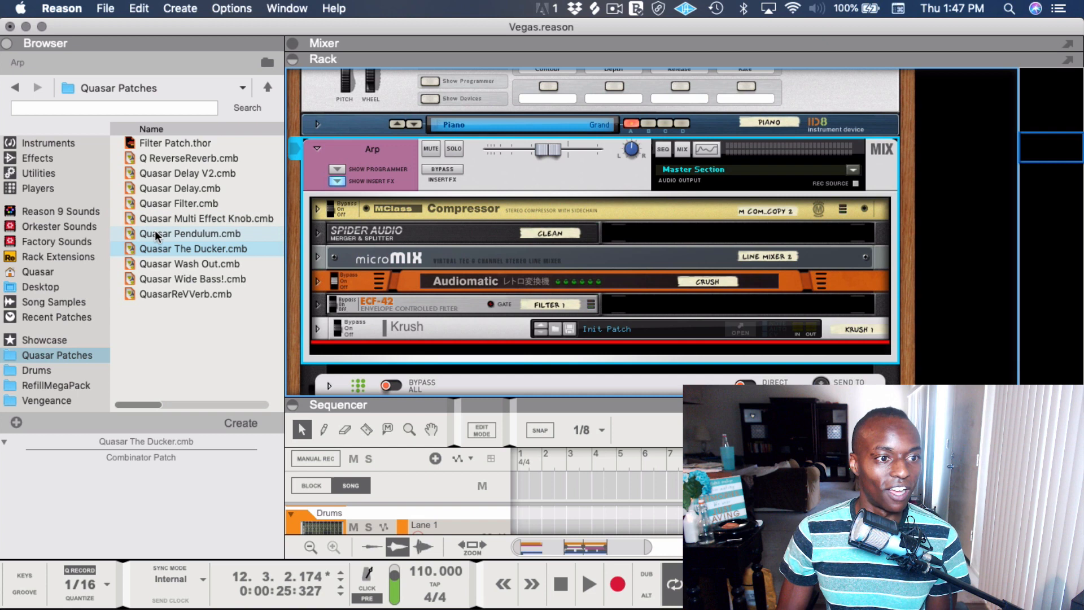
# - Load the Quasar Pendulum.cmb patch onto the Arp track below Krush
pyautogui.click(189, 234)
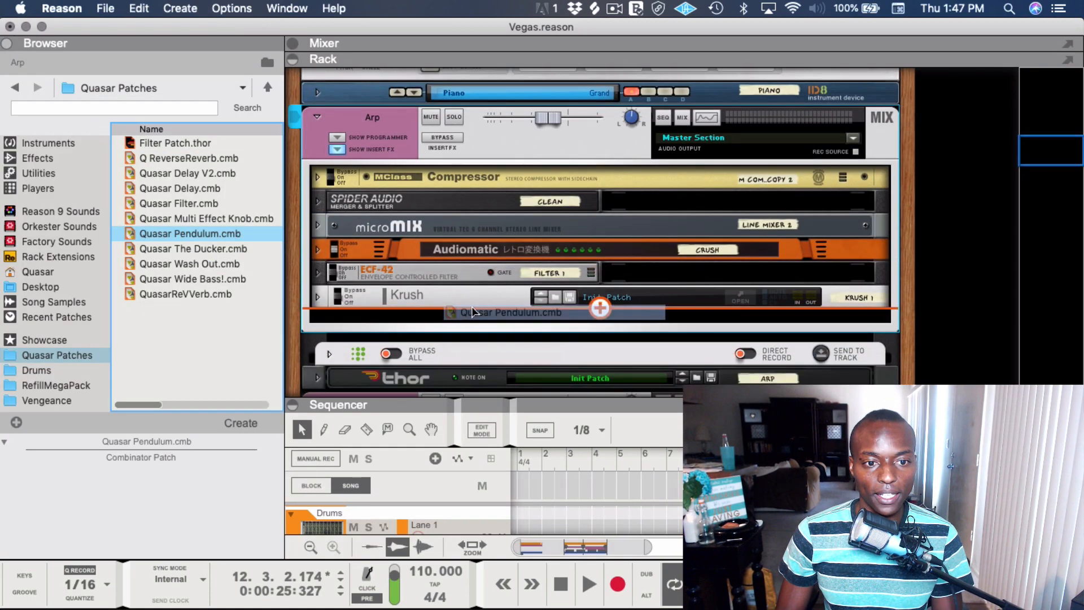
pyautogui.doubleClick(189, 233)
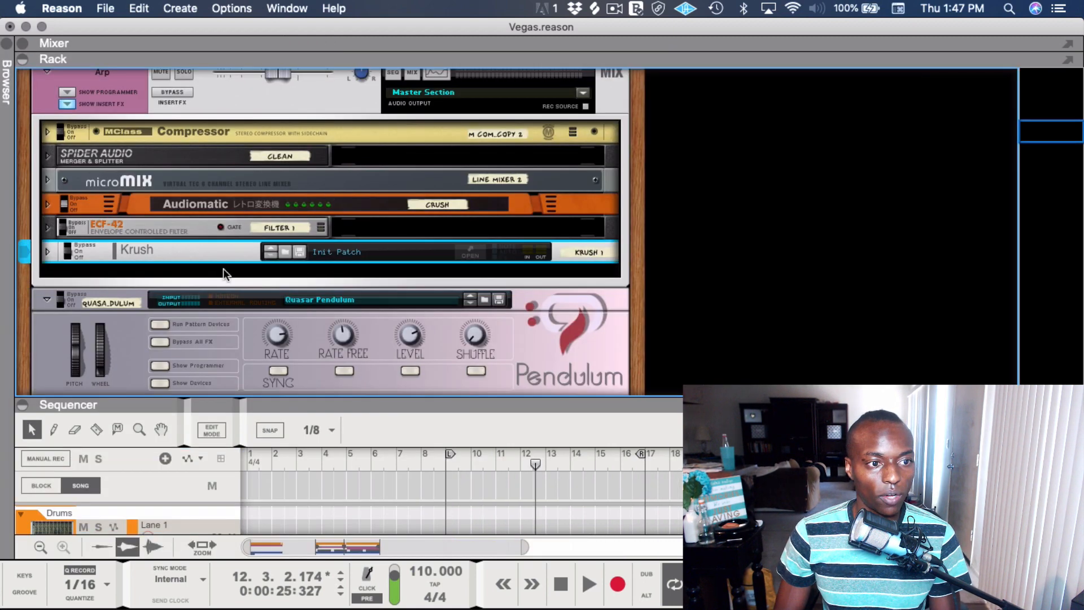
# - Flip the rack with Tab to show the Piano's Compressor, Spider Audio, microMIX and ECF-42
pyautogui.press('Tab')
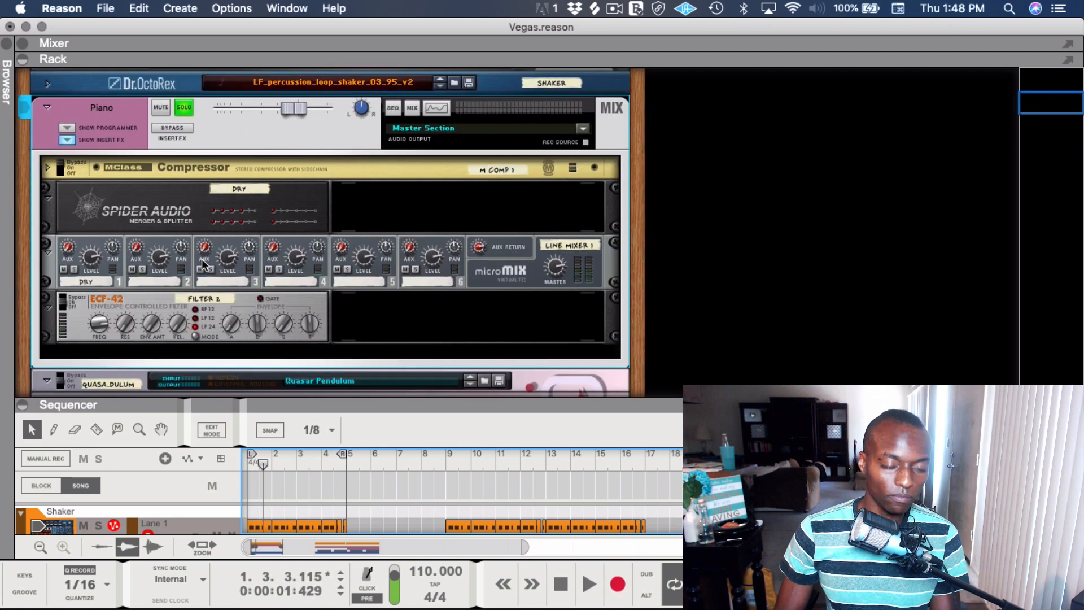
pyautogui.moveTo(293, 477)
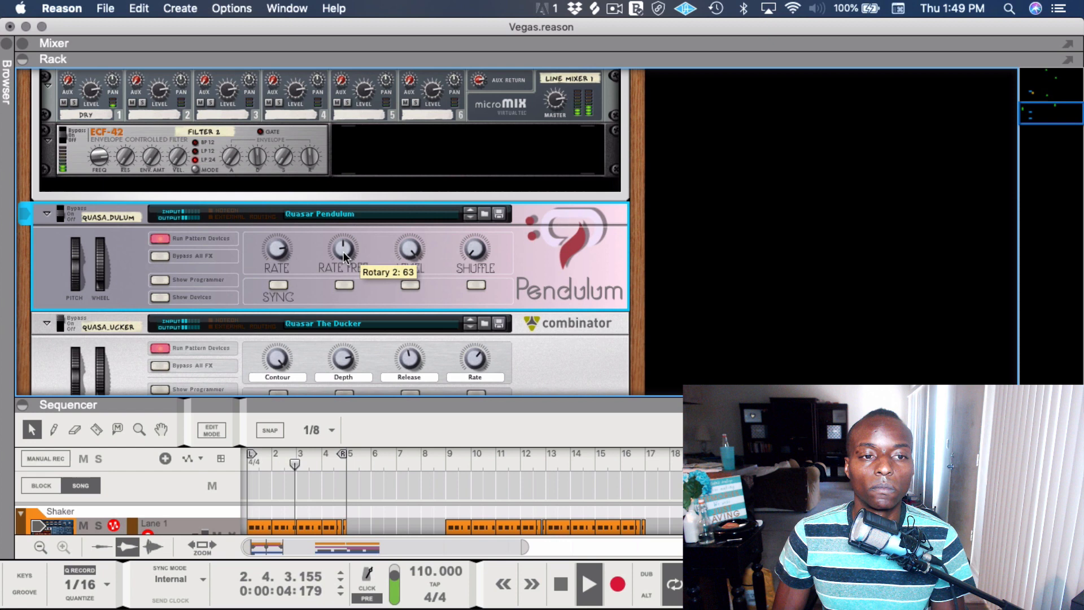
# - Drag the Quasar Pendulum's Rate Free knob to demonstrate how it changes the pan rate
pyautogui.moveTo(344, 249); pyautogui.dragTo(343, 262)
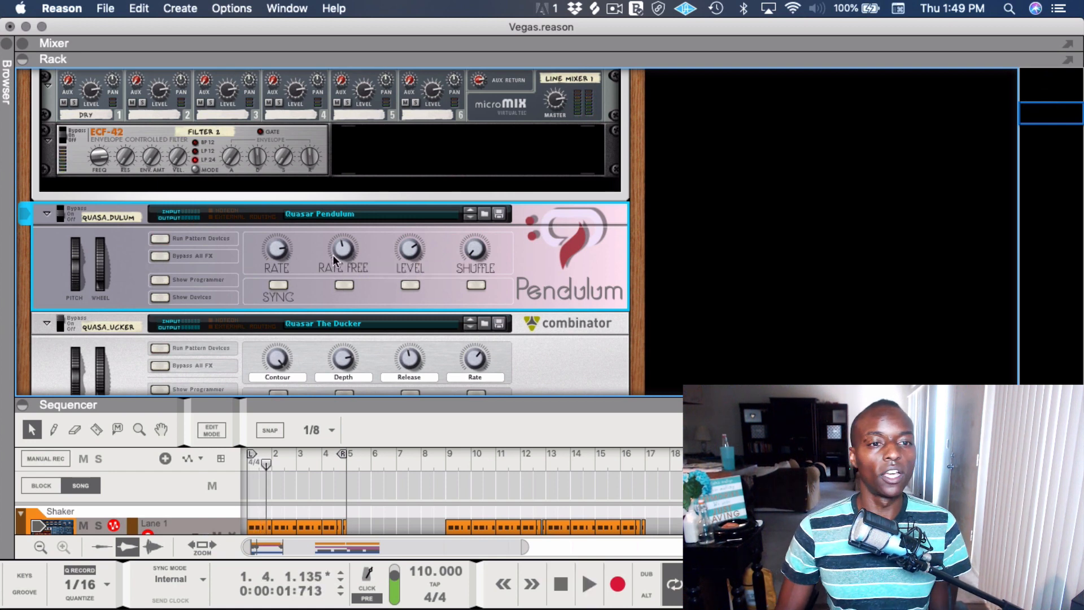
pyautogui.moveTo(273, 248)
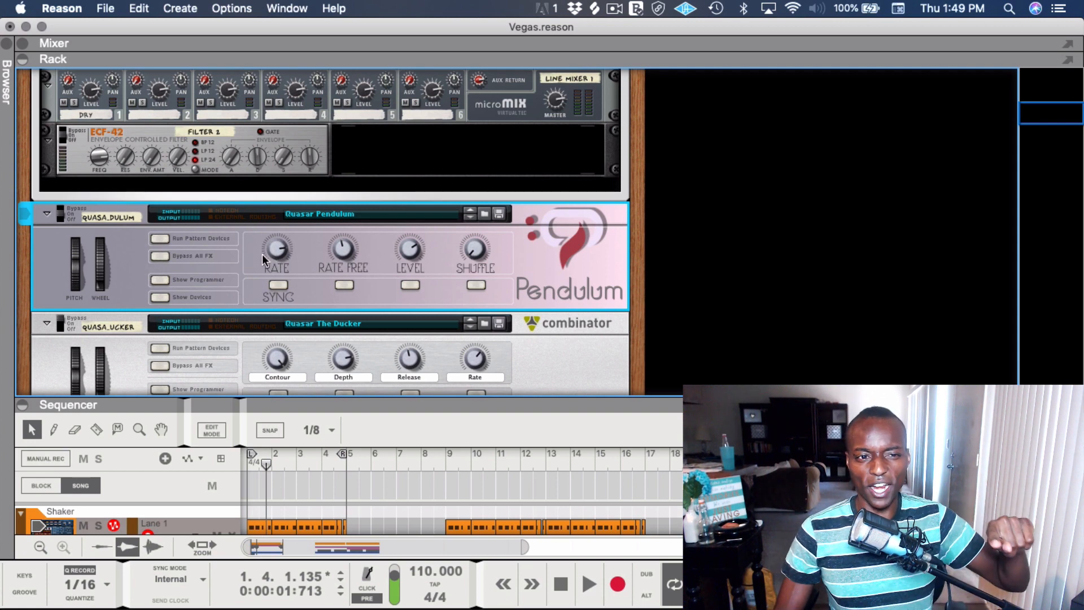
pyautogui.moveTo(277, 285)
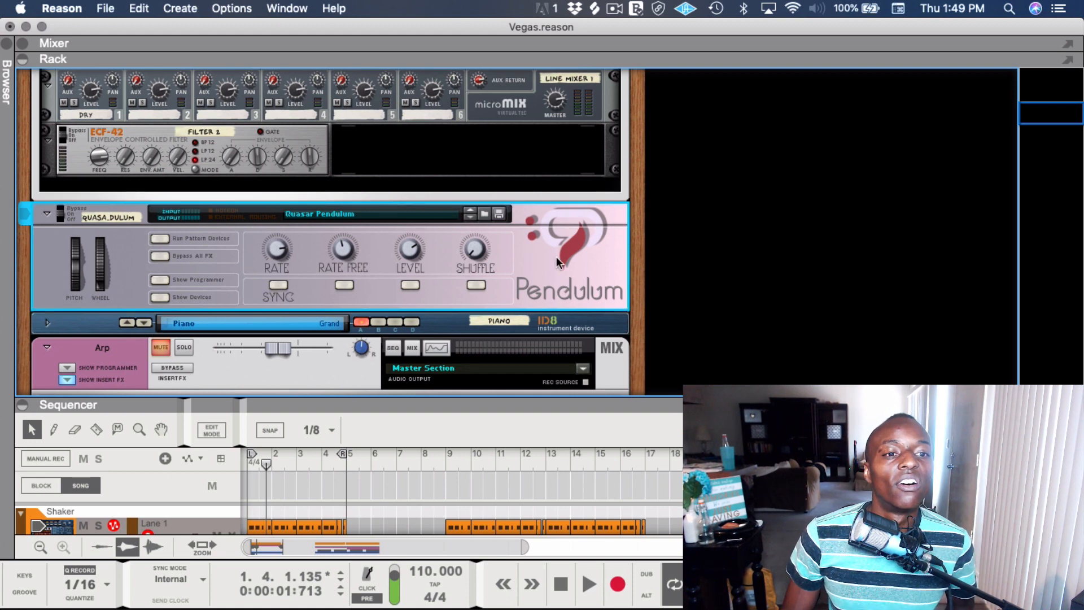
pyautogui.moveTo(368, 273)
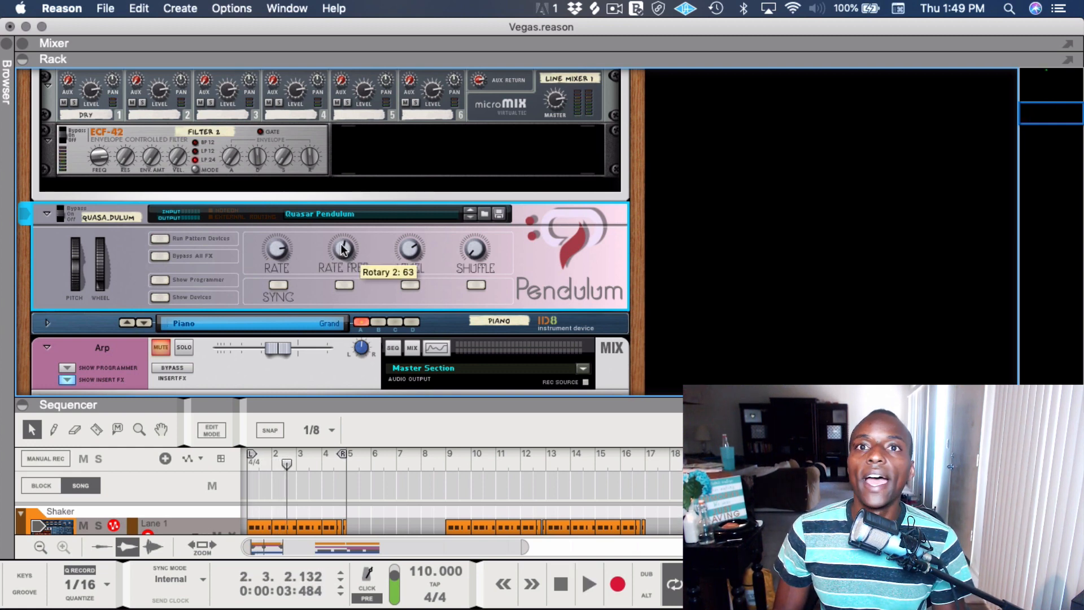
pyautogui.moveTo(341, 249); pyautogui.dragTo(341, 259)
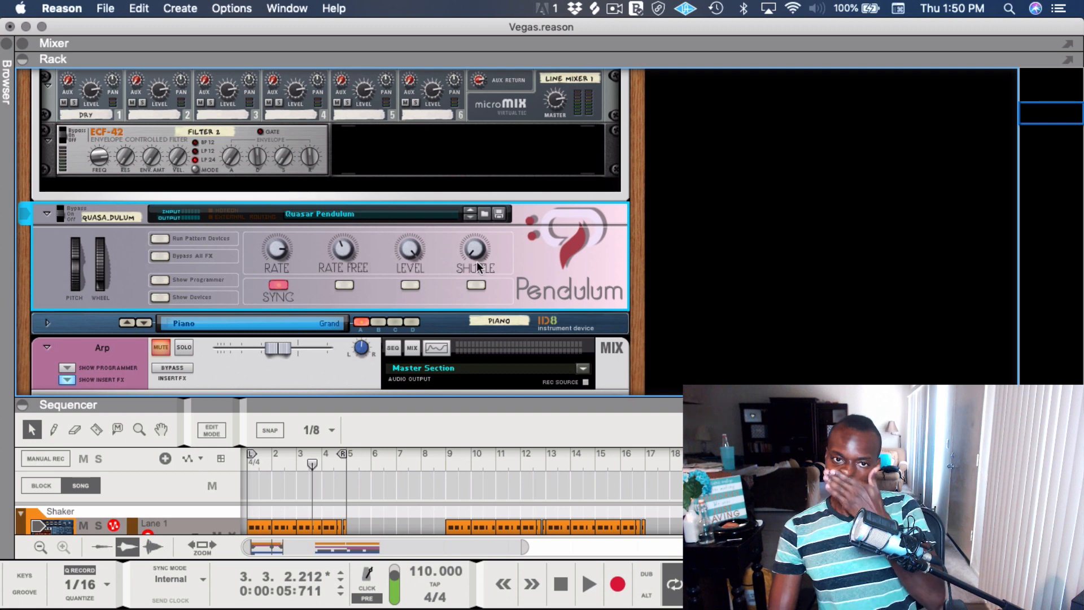
pyautogui.moveTo(276, 252)
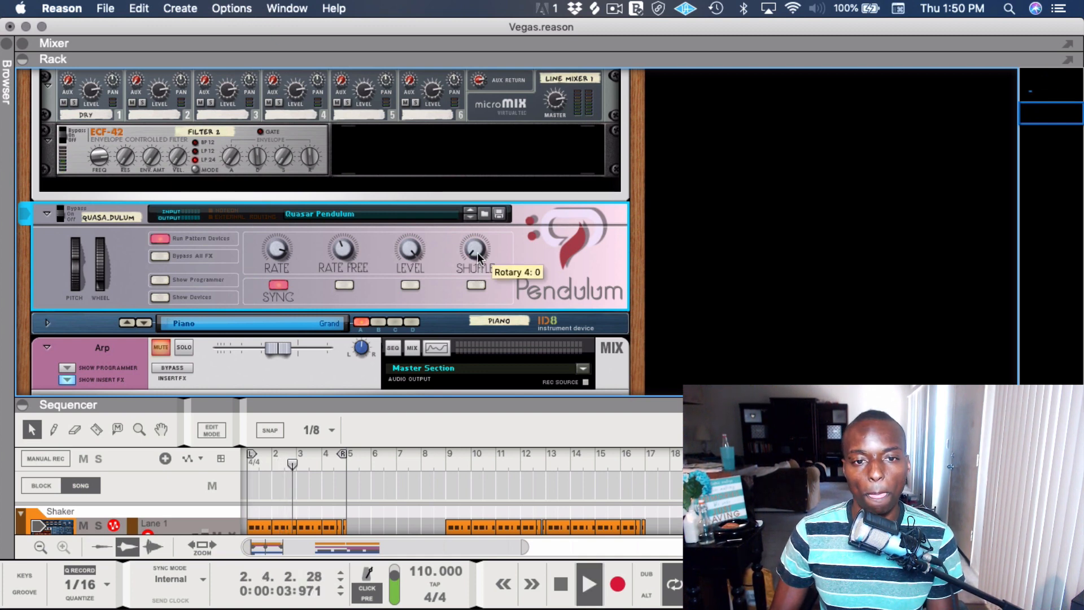
# - Sweep the Pendulum's Shuffle to zero, then to about 22, and reveal its internal devices
pyautogui.moveTo(475, 249); pyautogui.dragTo(480, 235)
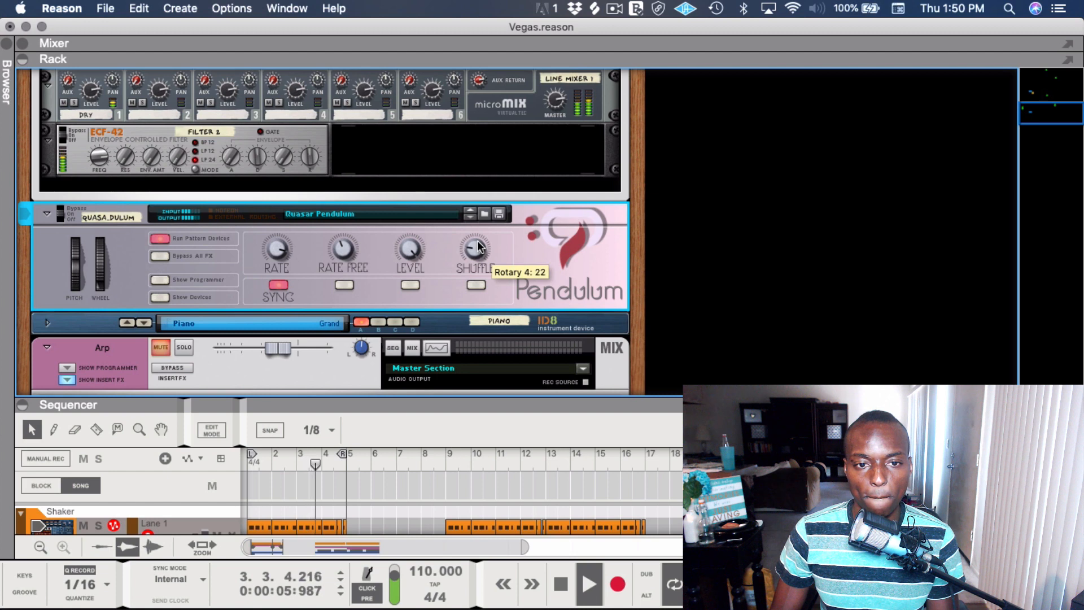
pyautogui.moveTo(476, 249); pyautogui.dragTo(476, 228)
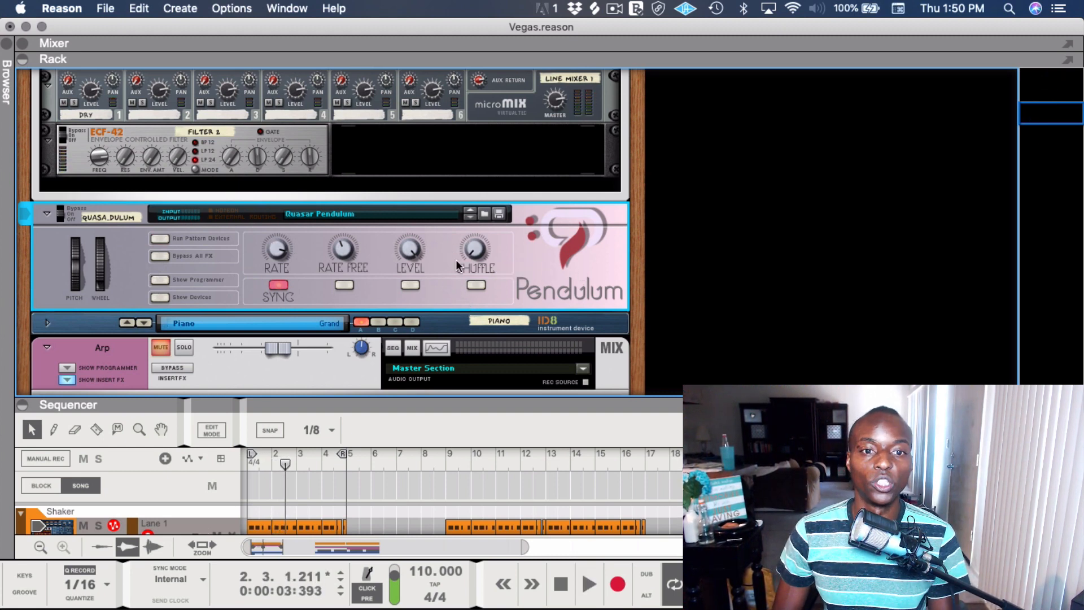
pyautogui.moveTo(276, 252)
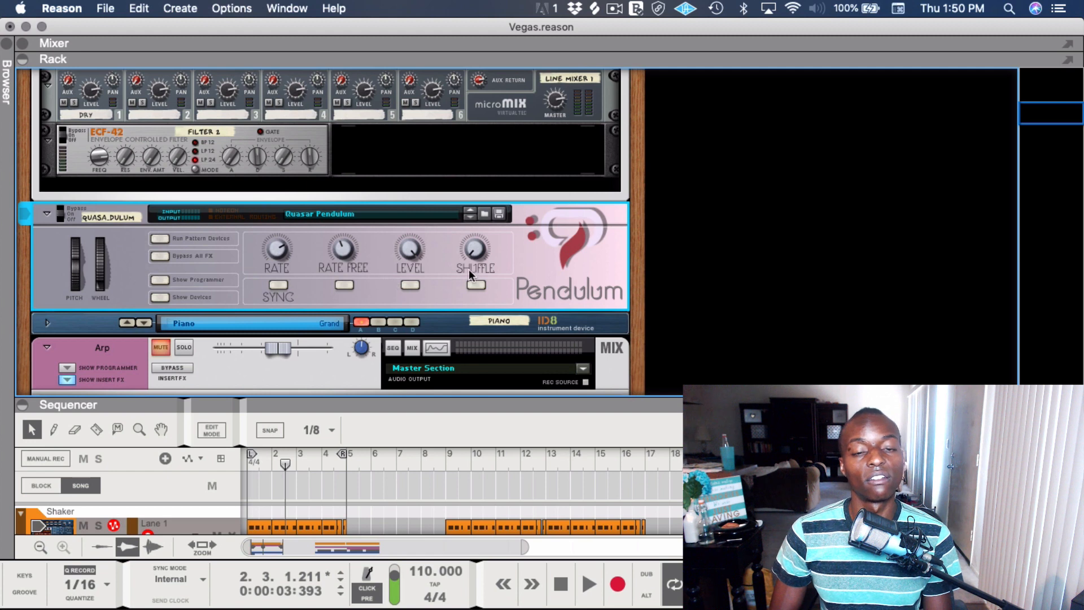
pyautogui.moveTo(343, 250)
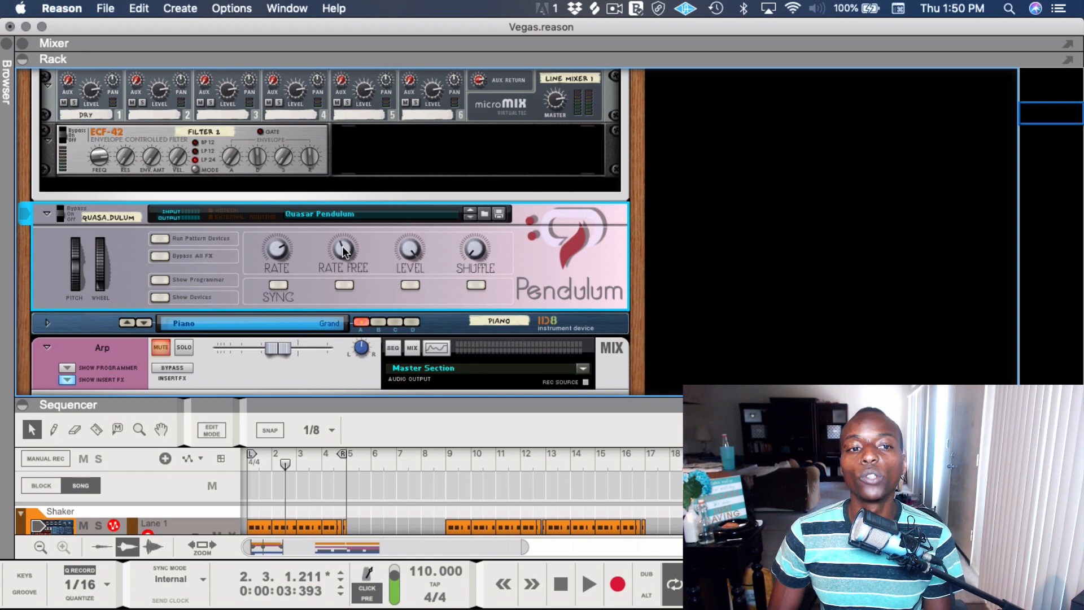
pyautogui.moveTo(337, 276)
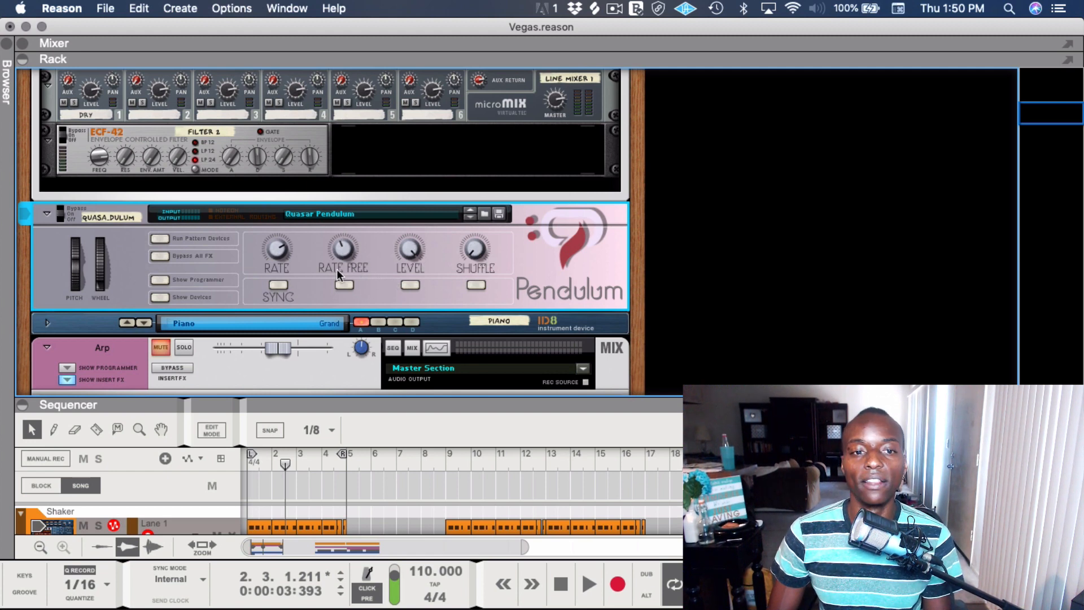
pyautogui.click(158, 239)
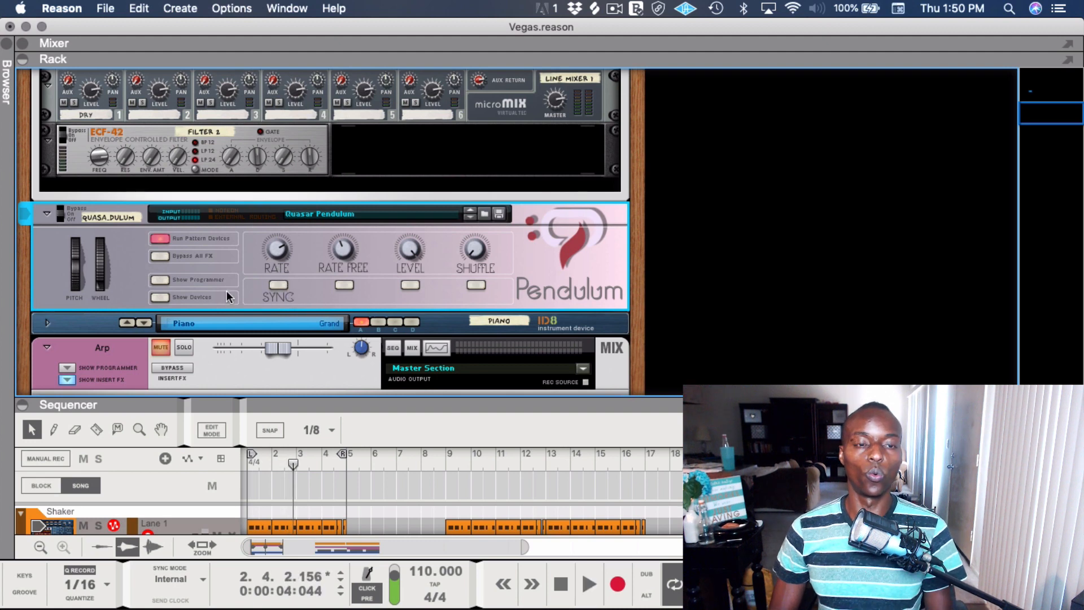
pyautogui.click(160, 296)
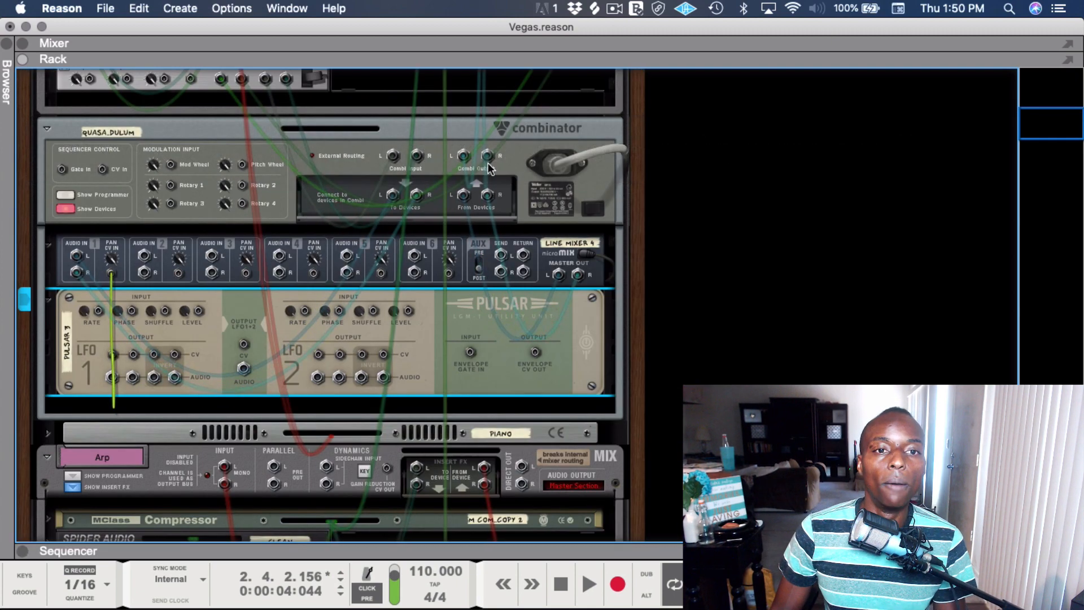
pyautogui.moveTo(220, 299)
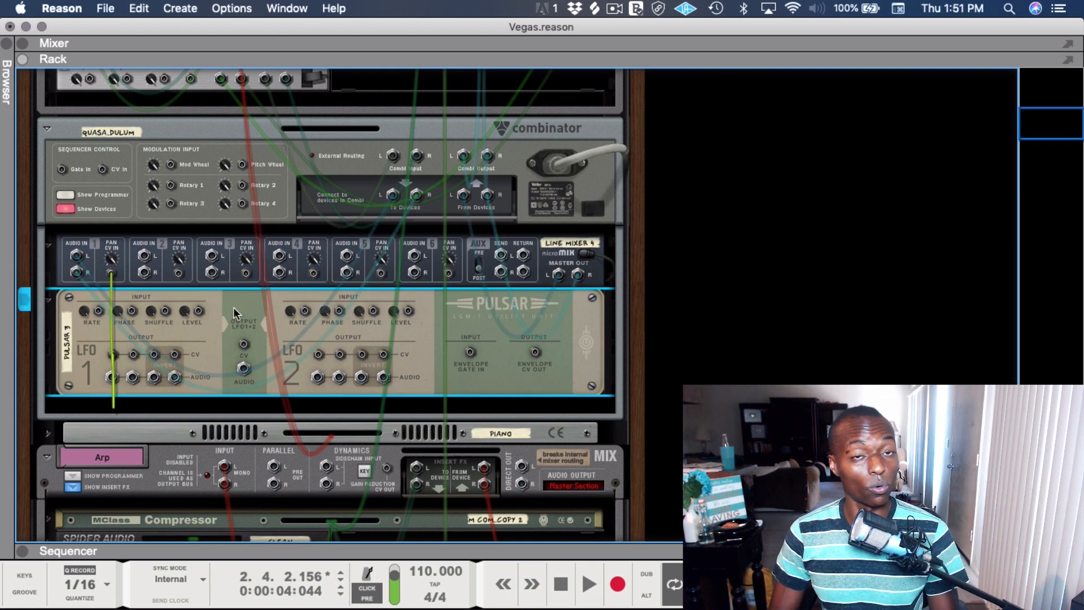
pyautogui.moveTo(222, 338)
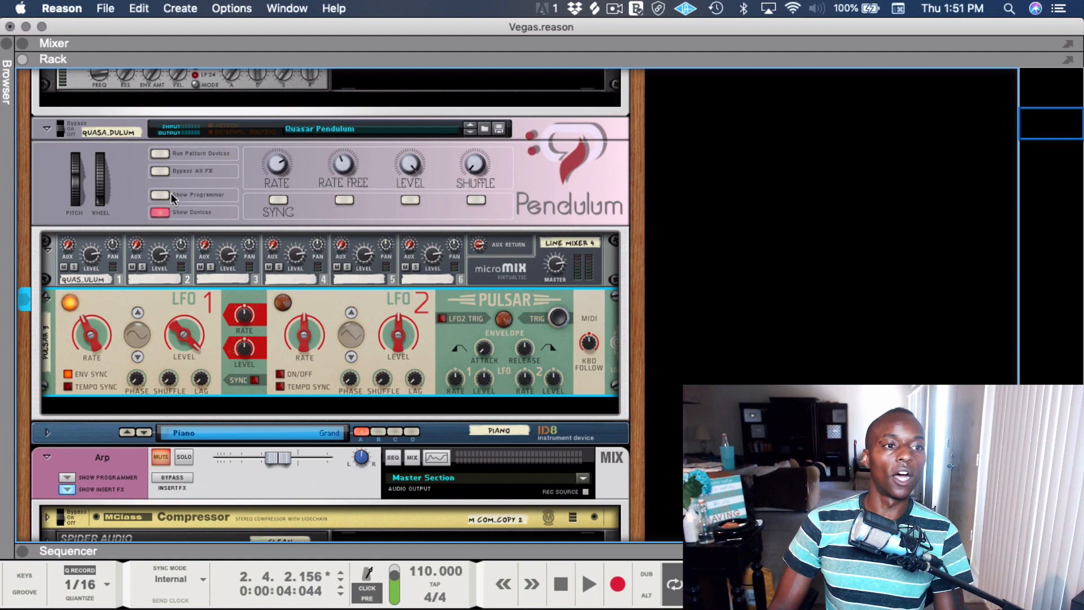
# - Show Pulsar 3's routings in the Pendulum programmer and return the rate to free-running
pyautogui.click(159, 195)
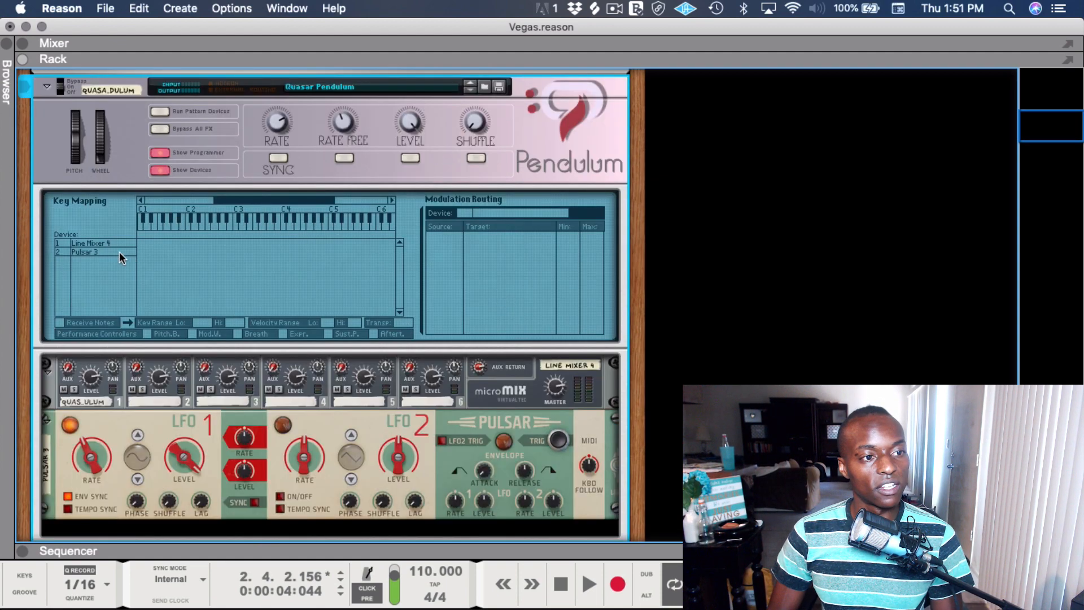
pyautogui.click(83, 252)
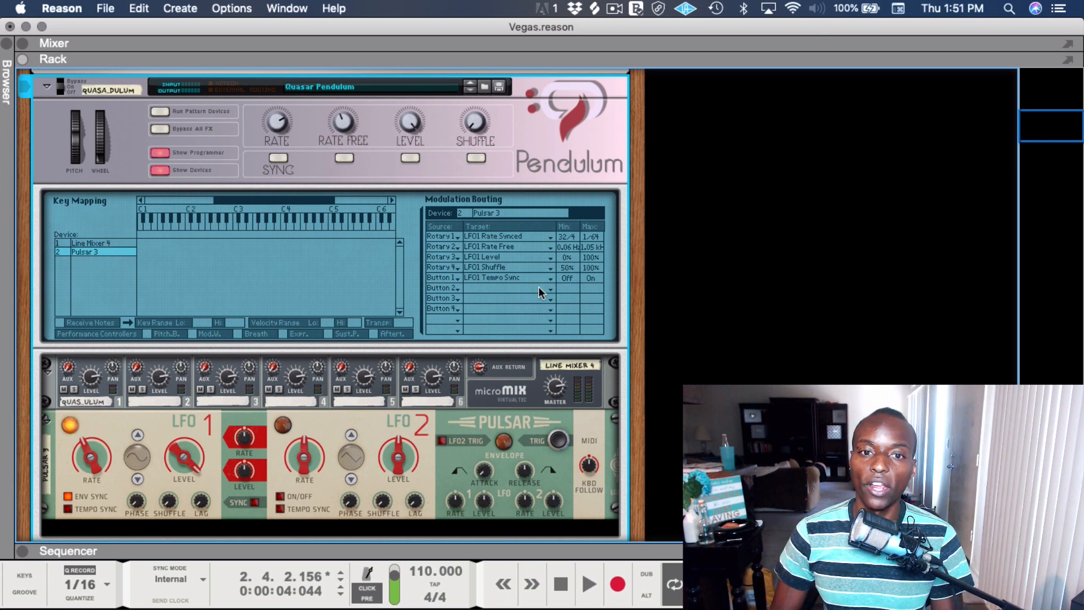
pyautogui.moveTo(385, 186)
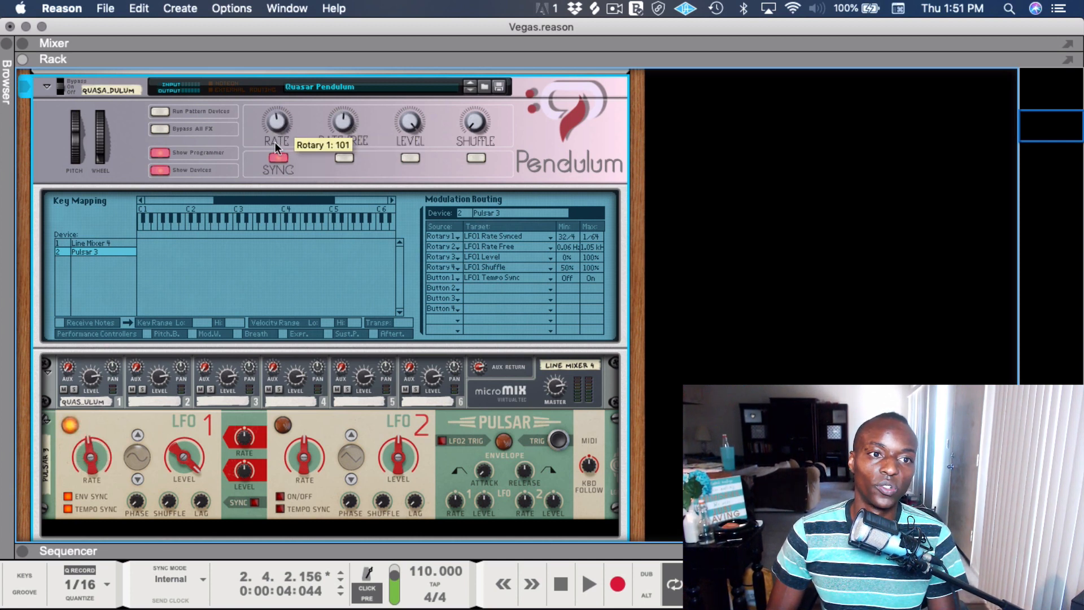
pyautogui.moveTo(290, 192)
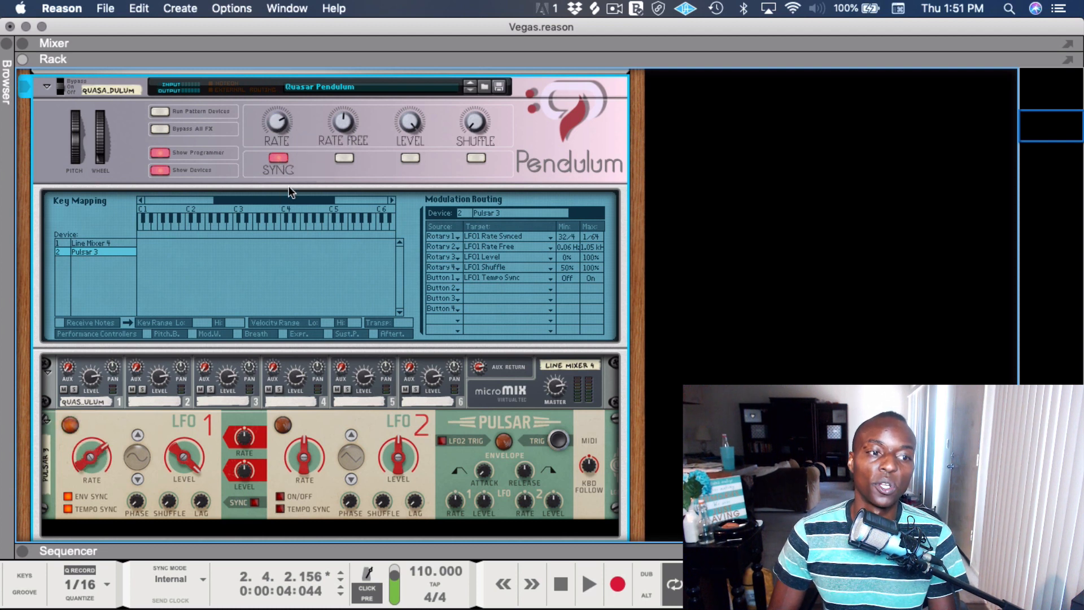
pyautogui.click(276, 157)
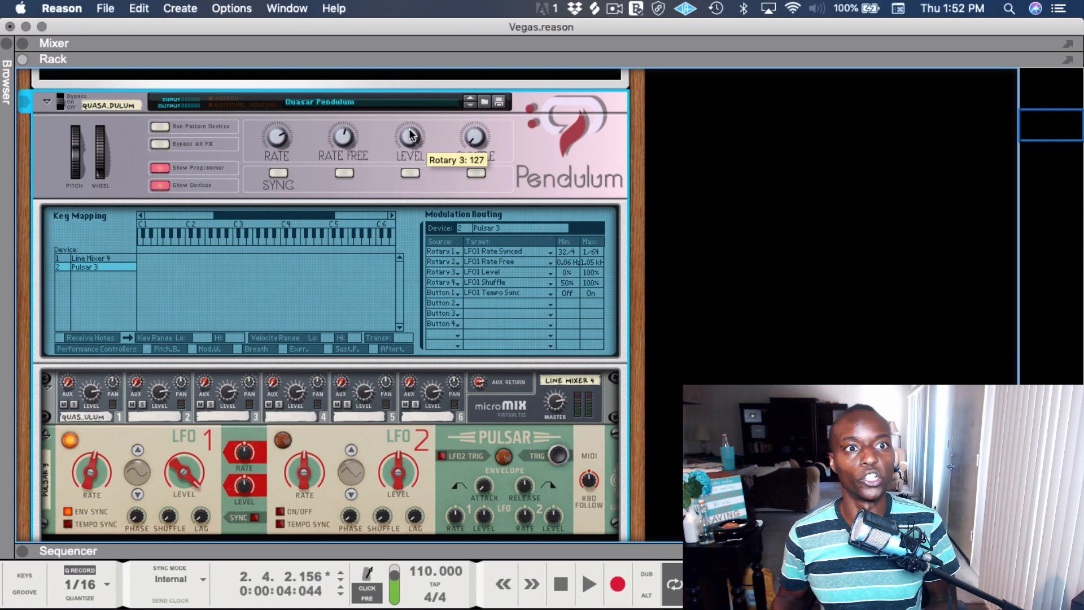
pyautogui.moveTo(283, 182)
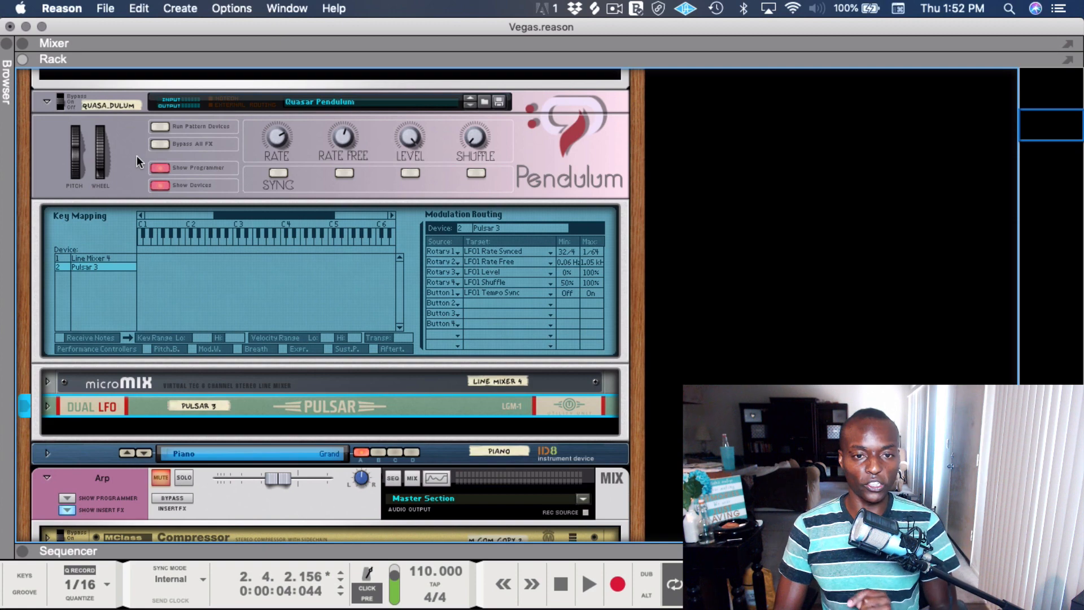
# - Hide the Pendulum's programmer and internal devices, then scroll down the rack
pyautogui.click(161, 185)
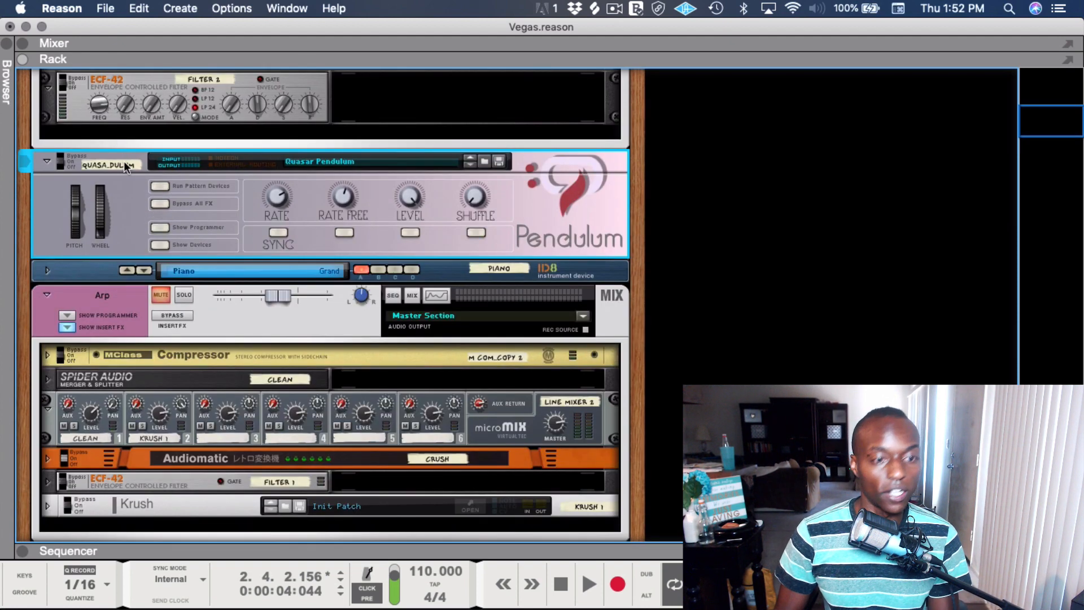
pyautogui.scroll(-3)
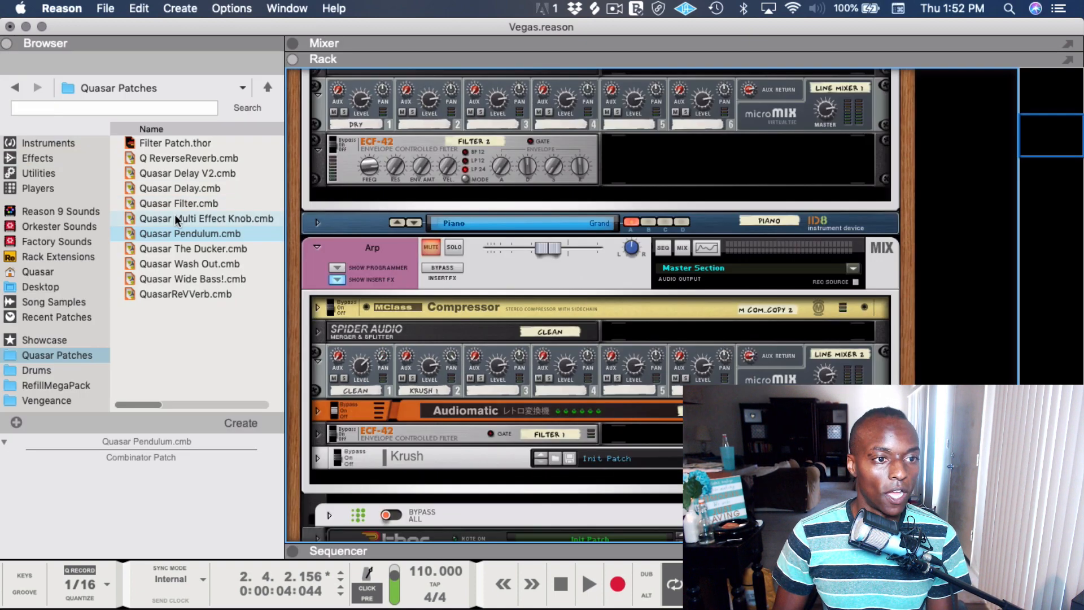
# - Pick Quasar The Ducker from Quasar Patches and drop it onto the Piano track
pyautogui.click(178, 248)
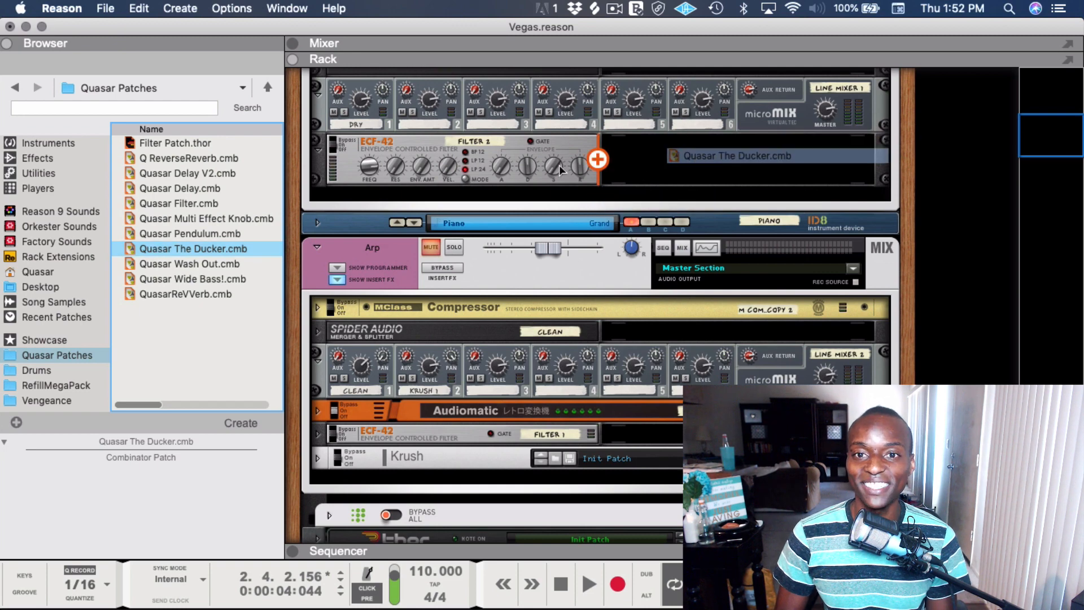
pyautogui.click(7, 44)
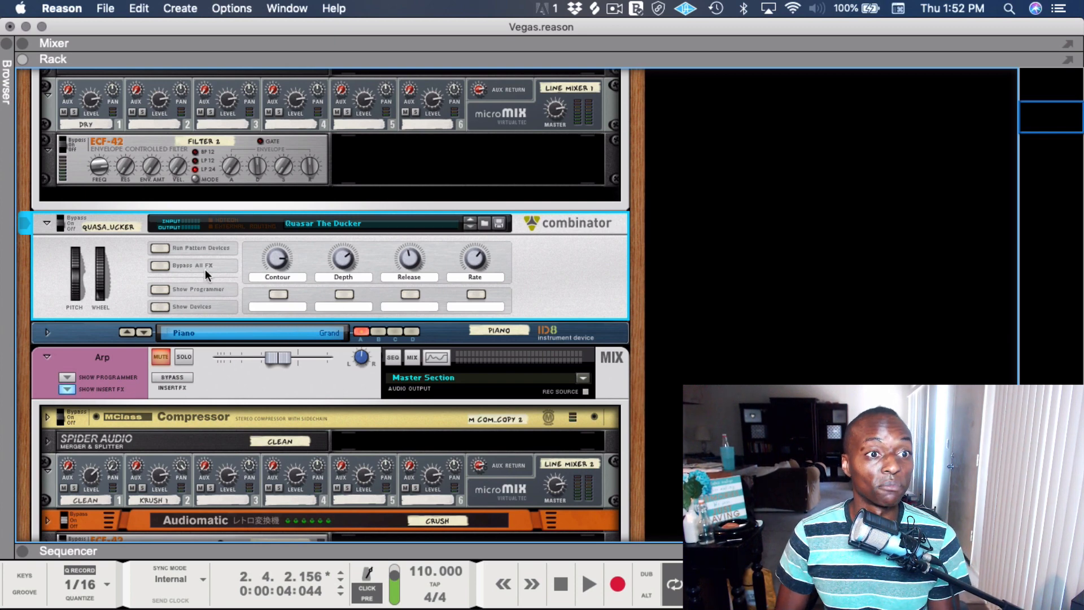
# - Scroll up the rack and solo the Piano mix channel
pyautogui.scroll(3)
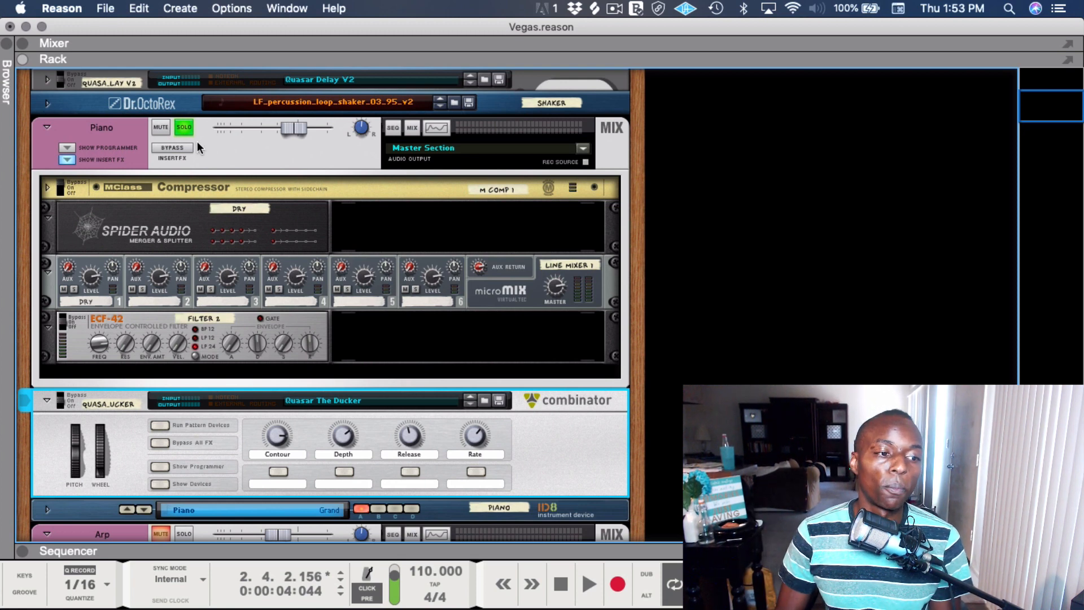
pyautogui.click(588, 584)
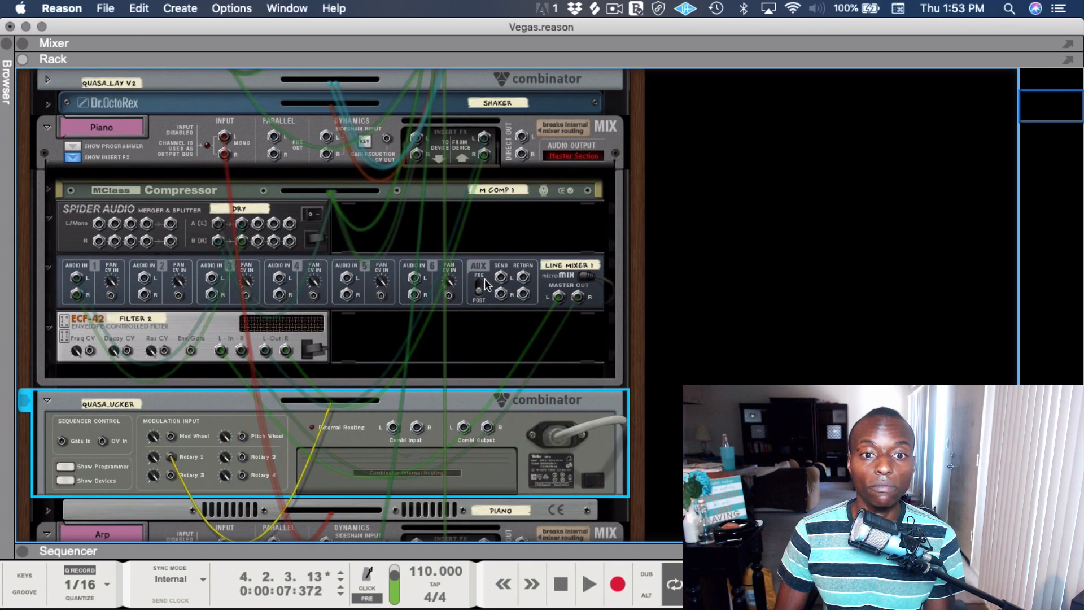
pyautogui.moveTo(487, 146)
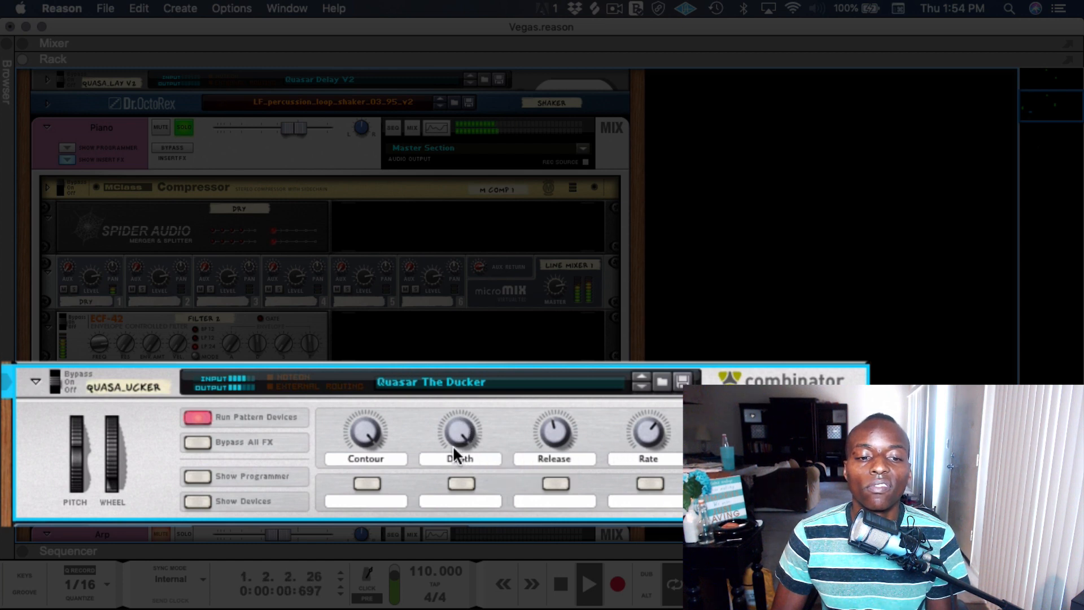
# - Adjust the Ducker's Depth knob to change how deeply the Piano is ducked
pyautogui.moveTo(459, 432); pyautogui.dragTo(460, 422)
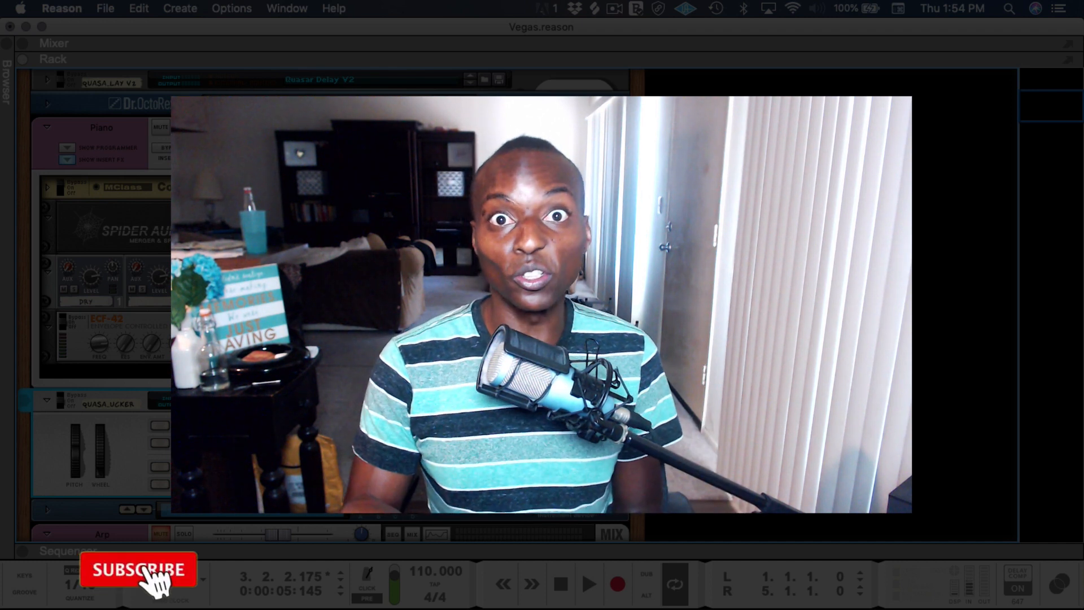
pyautogui.click(140, 570)
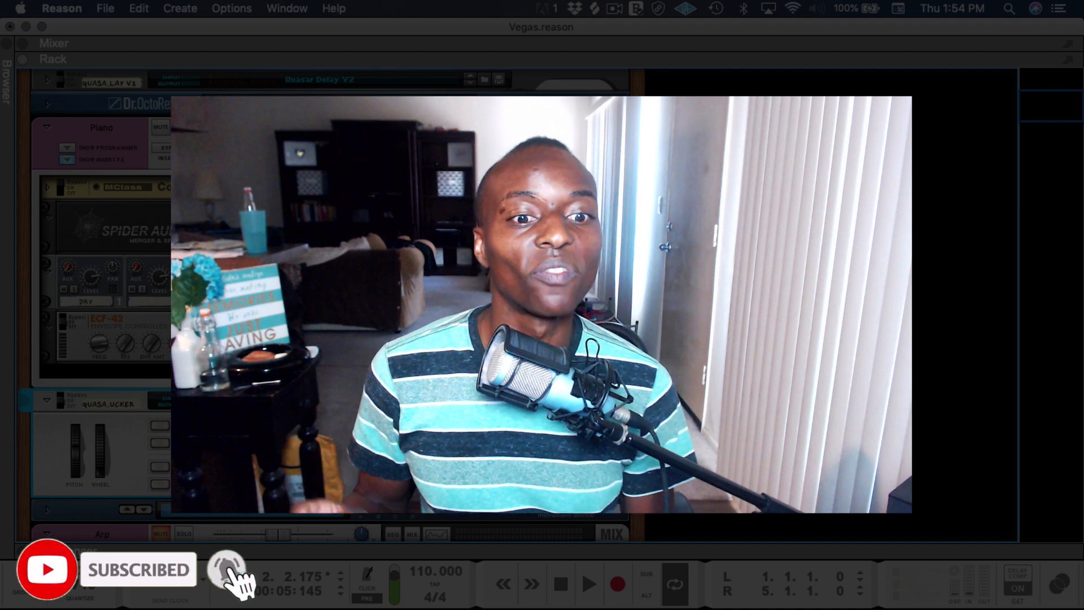